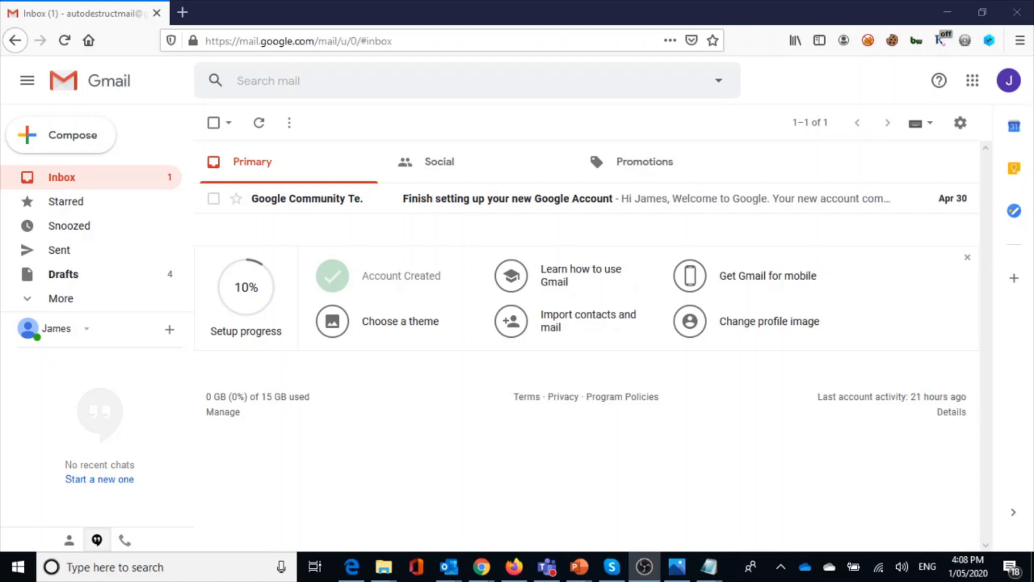
mouse_move(399, 505)
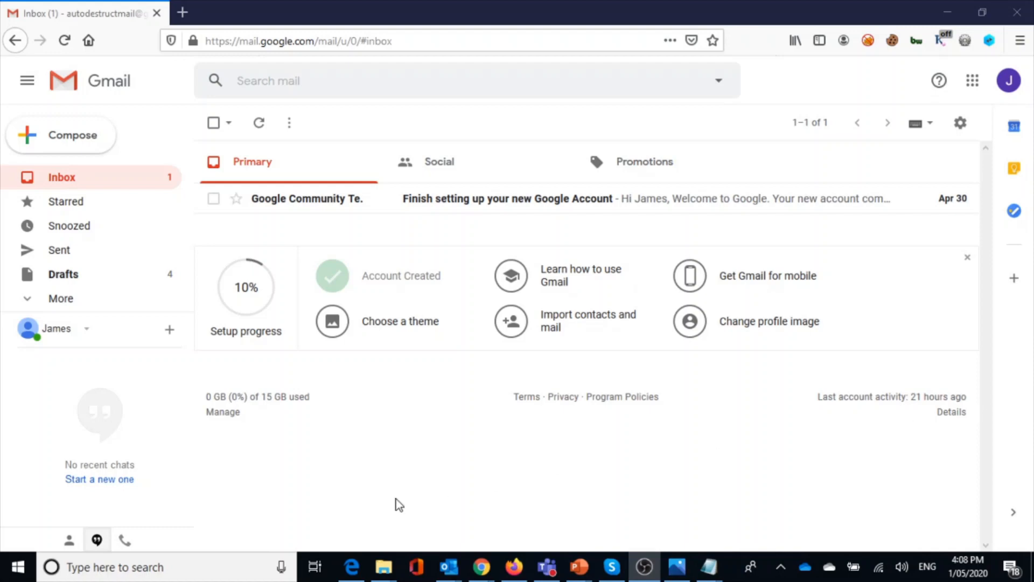
mouse_move(372, 480)
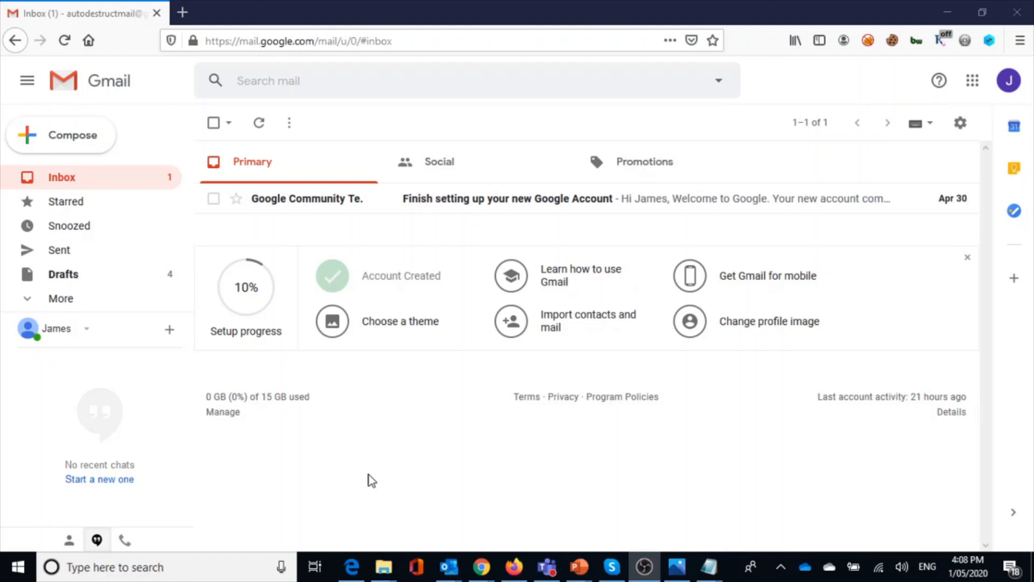
mouse_move(349, 439)
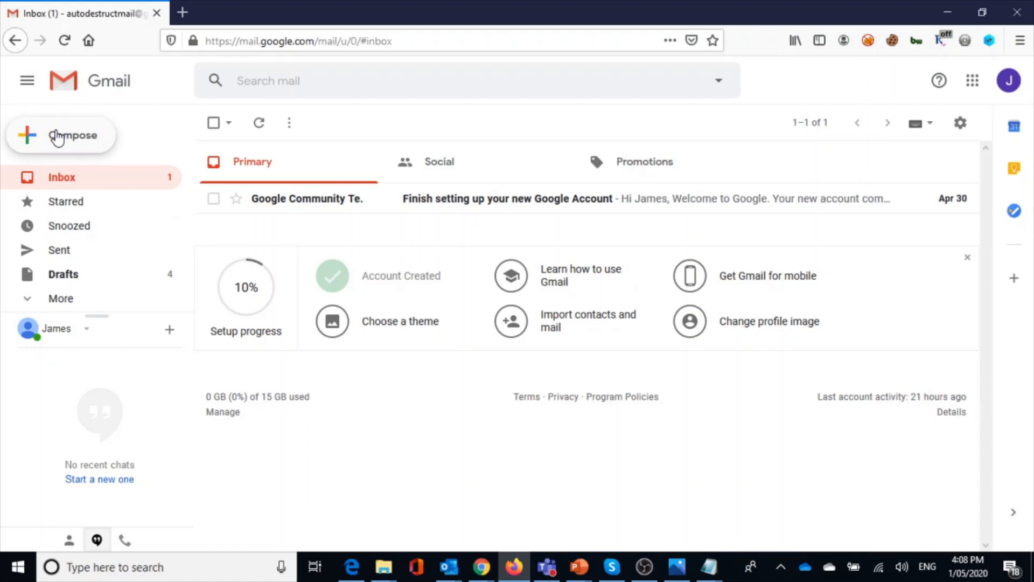
left_click(72, 134)
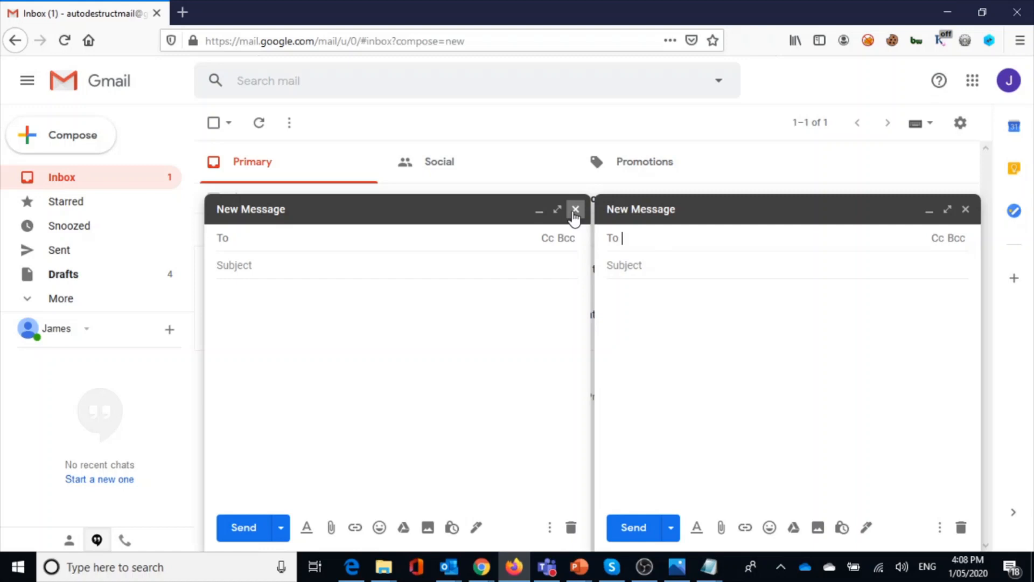
left_click(575, 209)
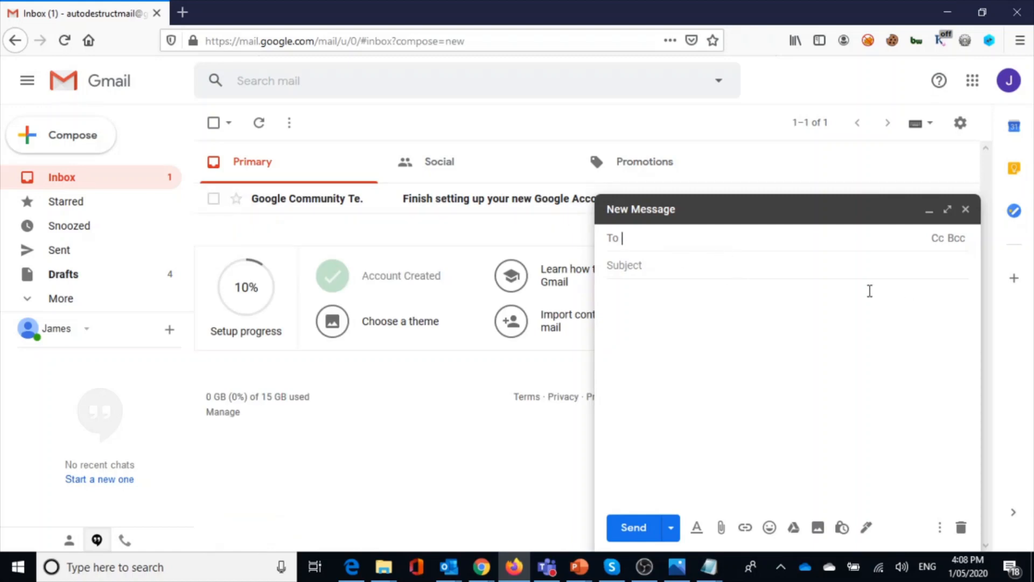
type("cre")
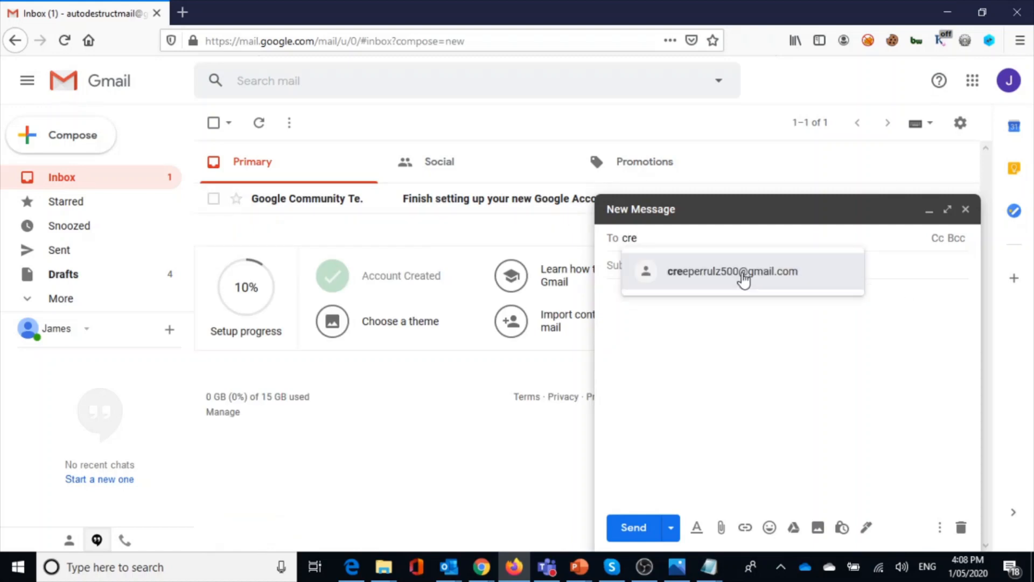
left_click(732, 271)
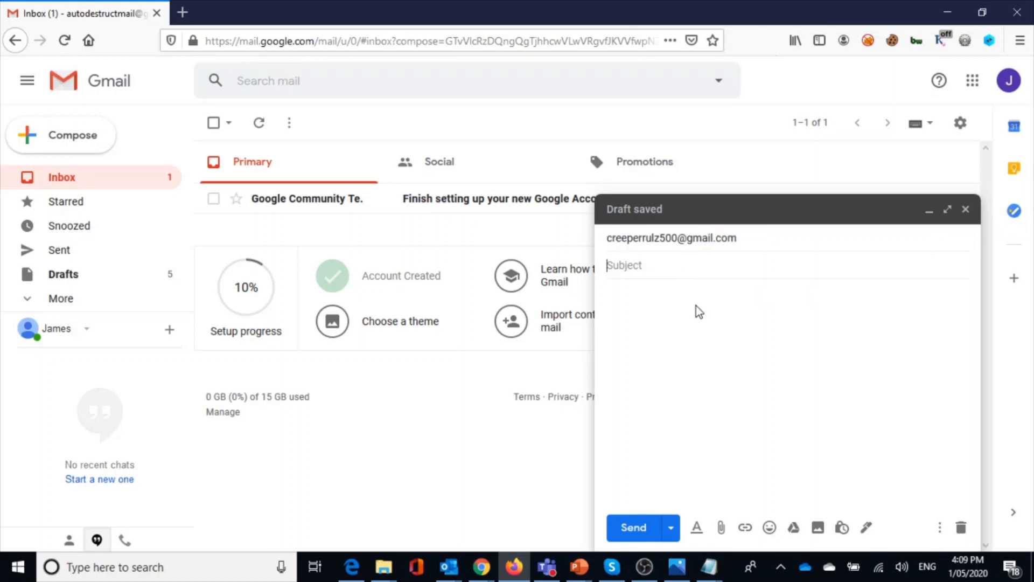
type("Confidential Message")
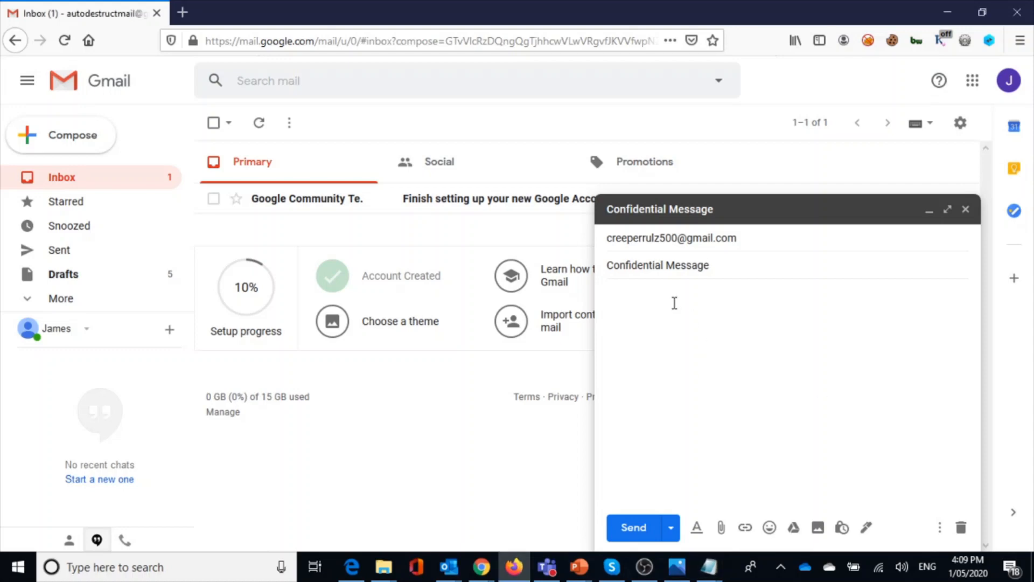
type("MY Credit Card number is 1111-2222-3333-4444")
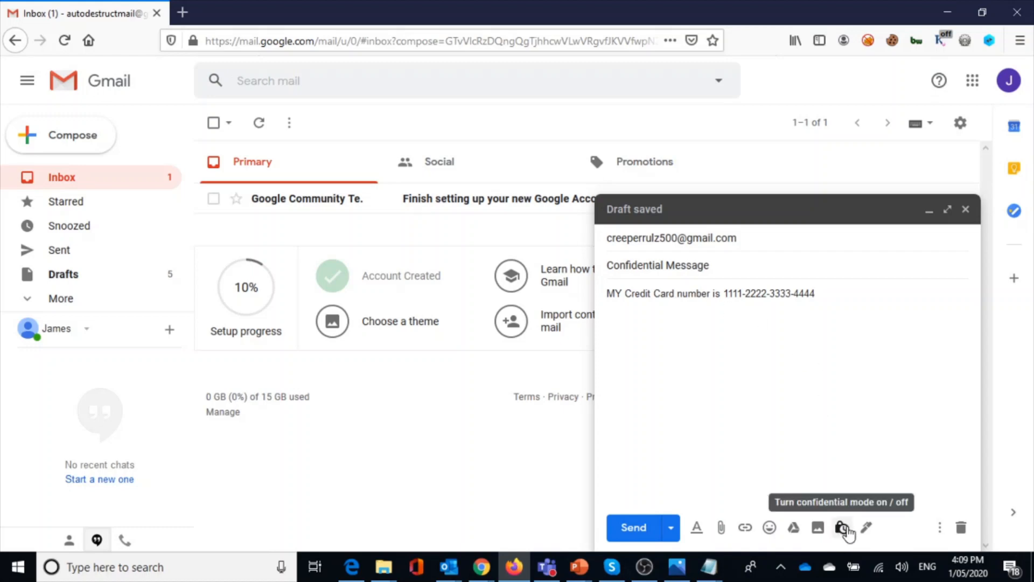
- Turn on confidential mode with expiry in 1 day and no SMS passcode, and save it
left_click(841, 528)
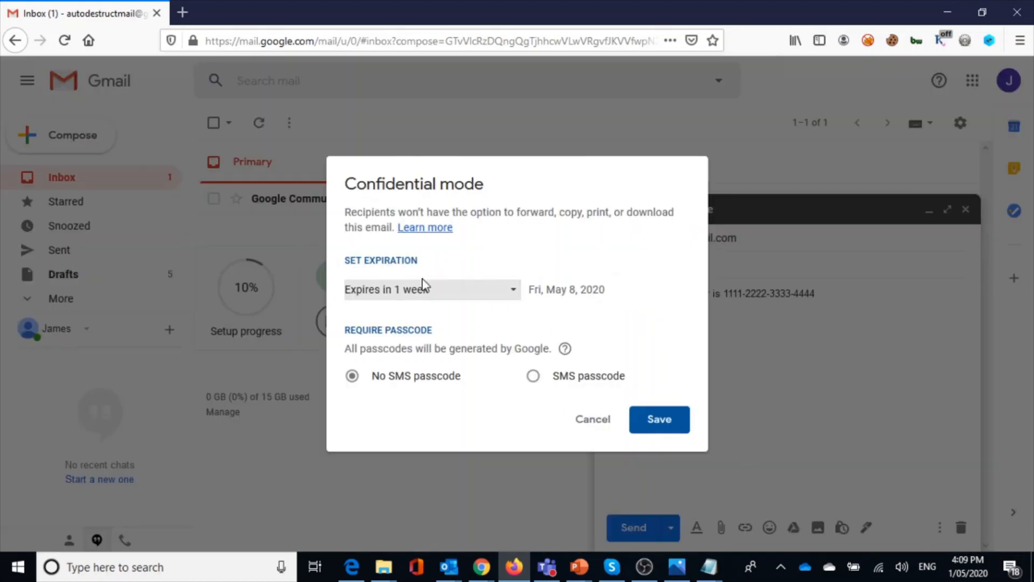
mouse_move(600, 211)
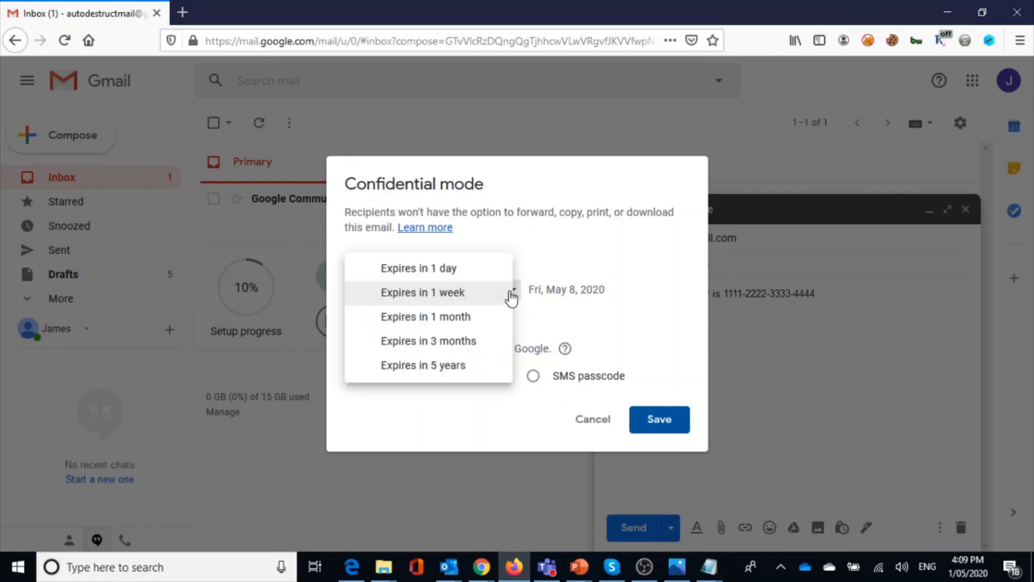
mouse_move(419, 268)
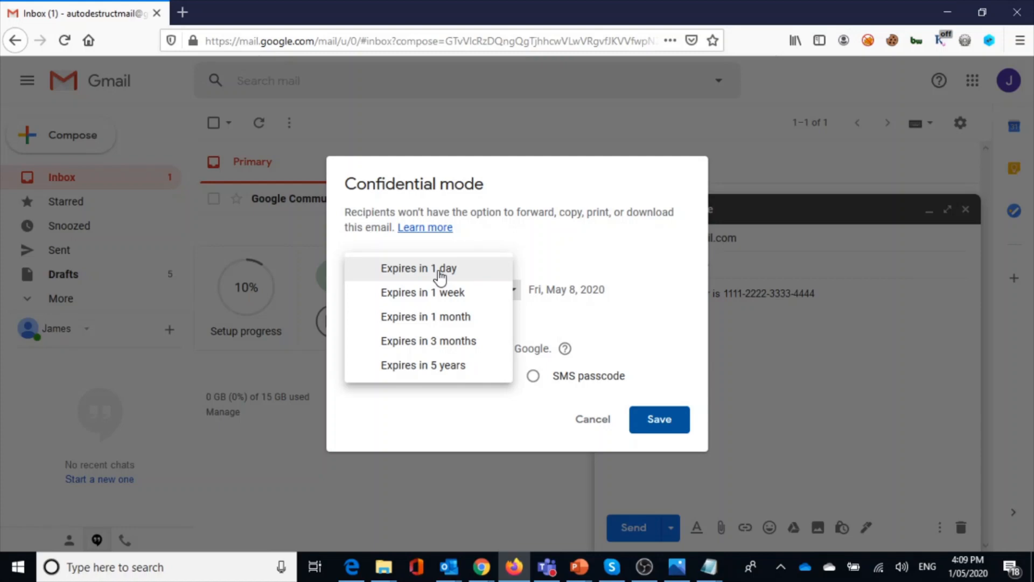
left_click(419, 269)
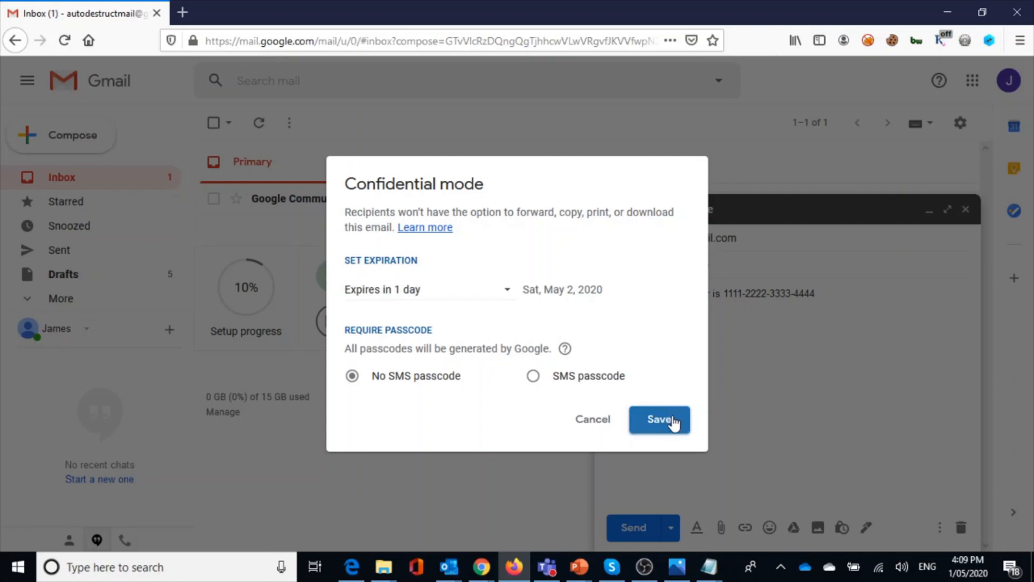
left_click(658, 419)
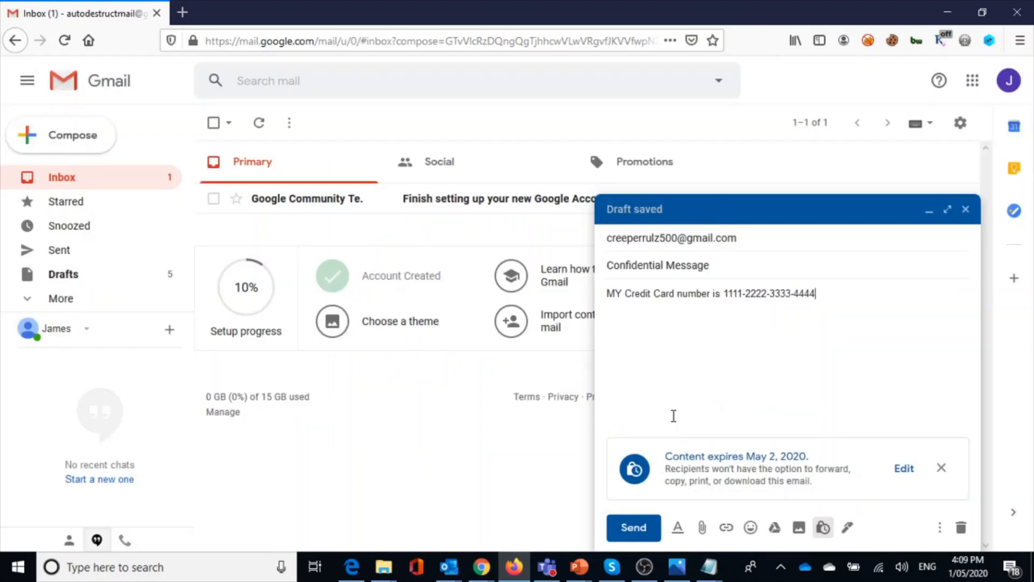
mouse_move(794, 398)
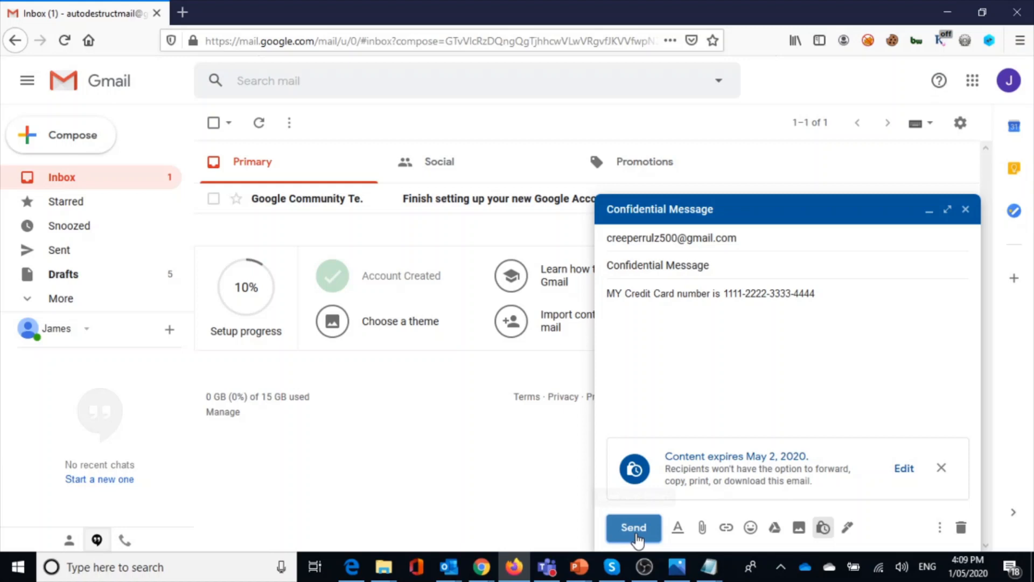
- Send the confidential email and minimize the browser to show the desktop
left_click(632, 526)
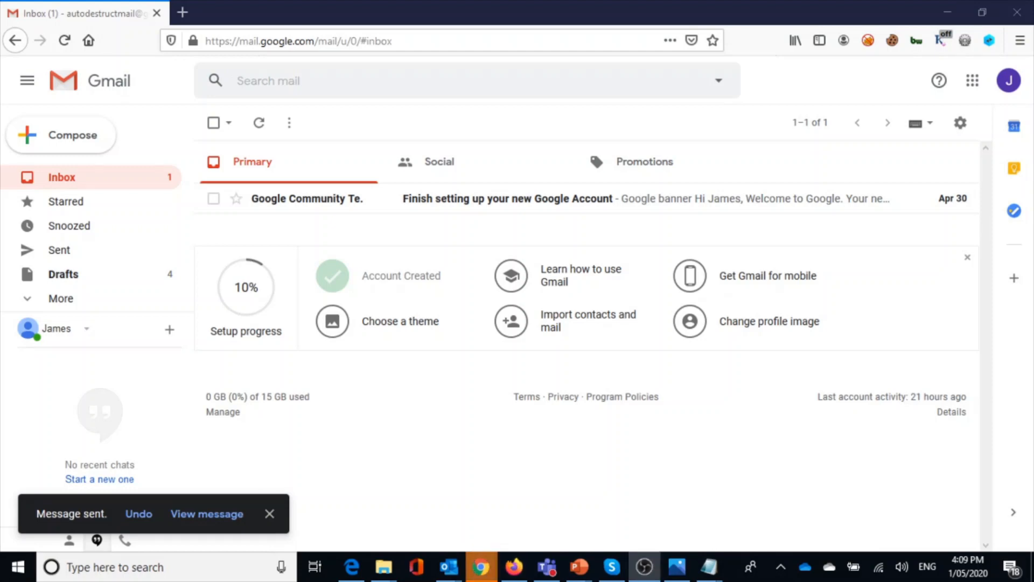
left_click(139, 514)
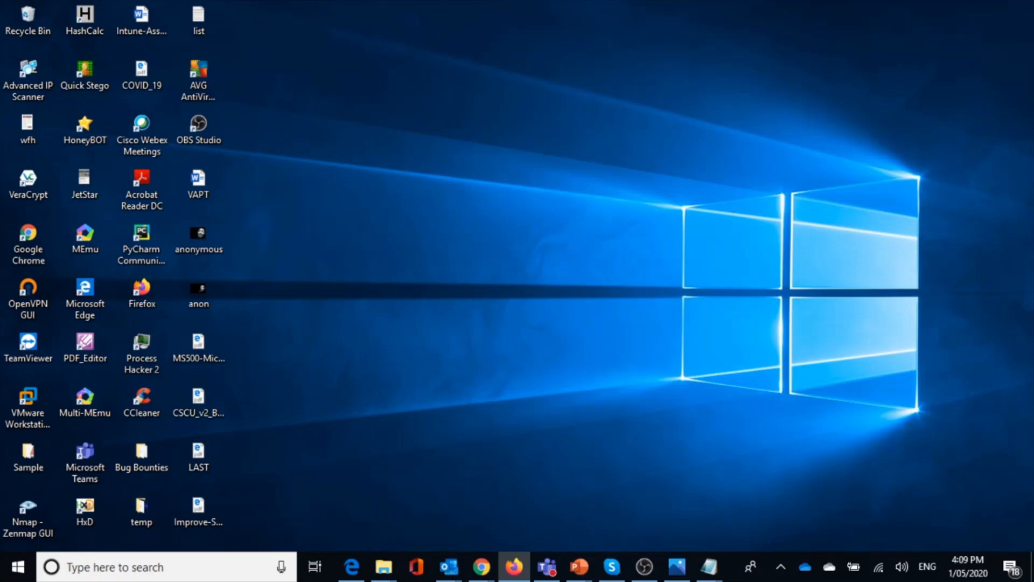
- Maximize the recipient's incognito inbox and refresh it so 'Confidential Message' appears at the top
left_click(481, 568)
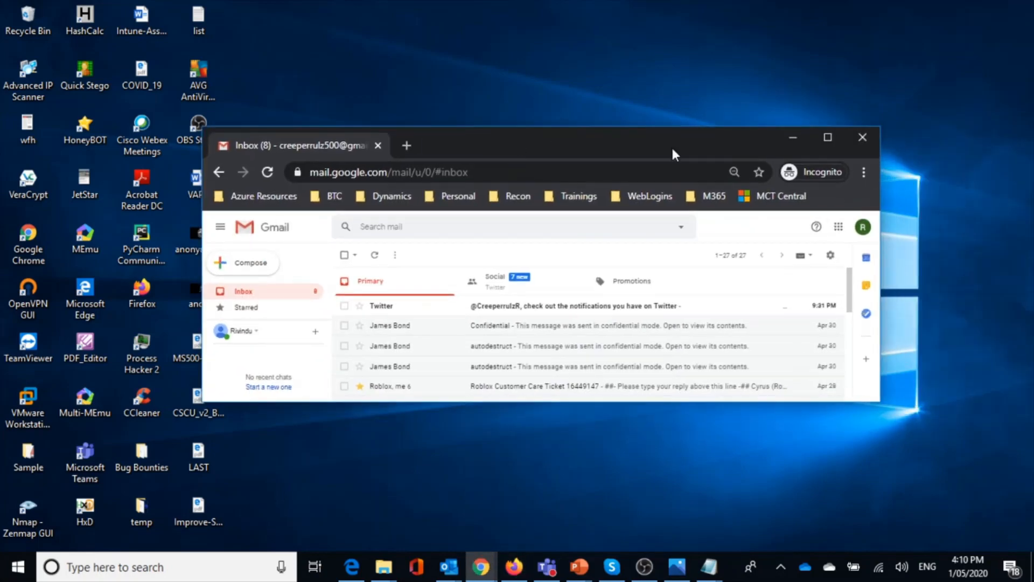
left_click(827, 138)
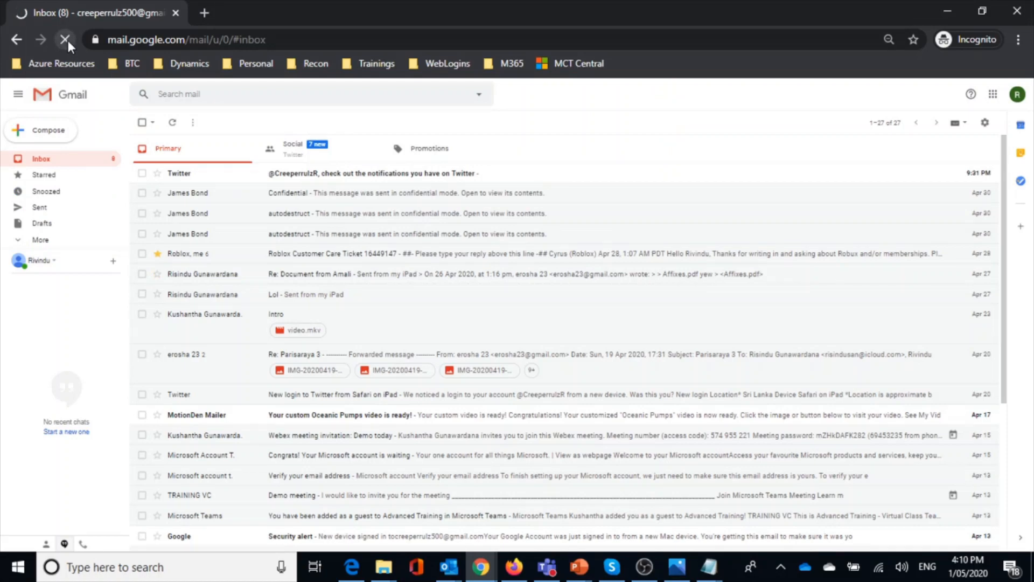
left_click(65, 40)
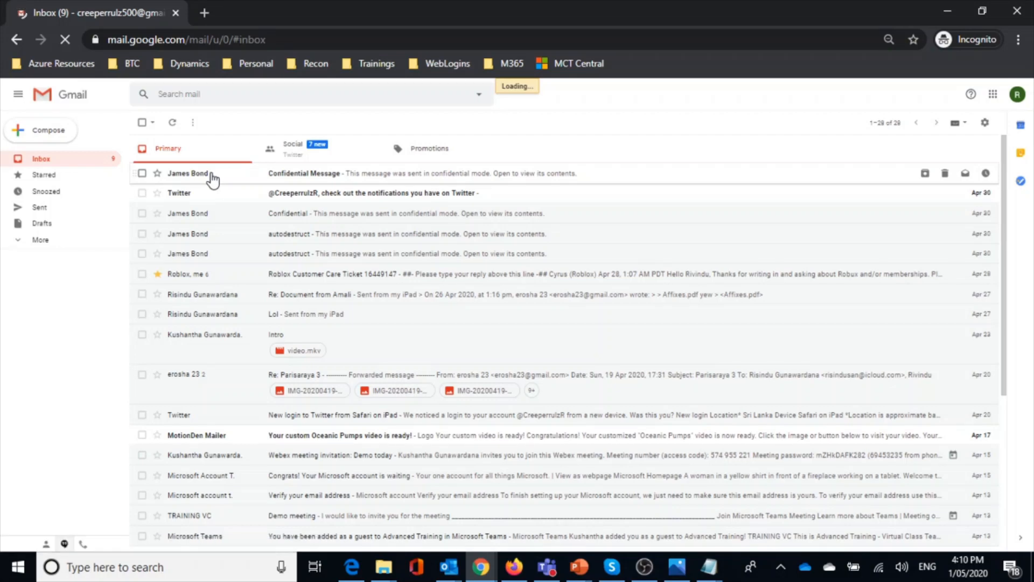
mouse_move(785, 91)
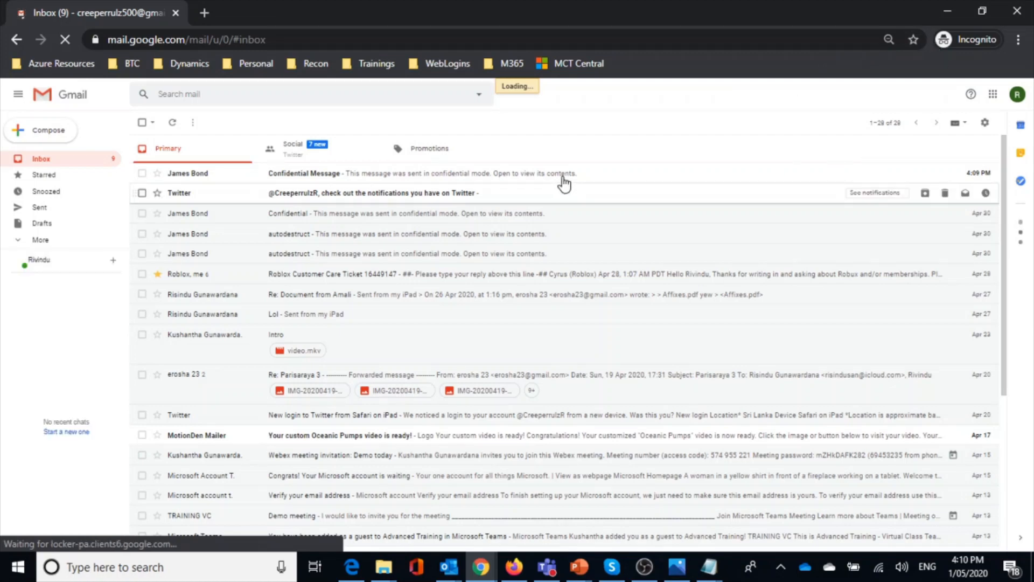
mouse_move(569, 177)
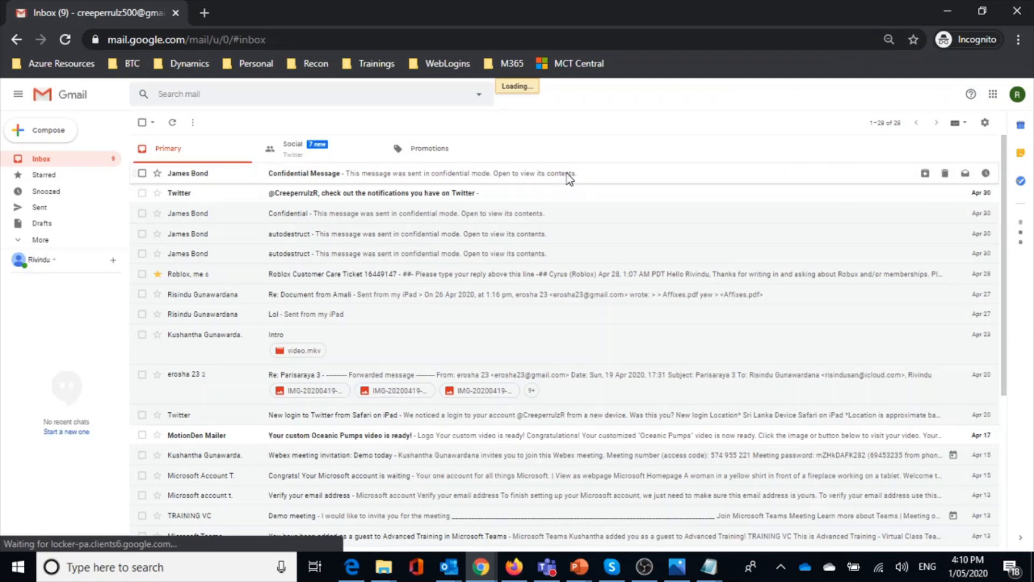
left_click(323, 174)
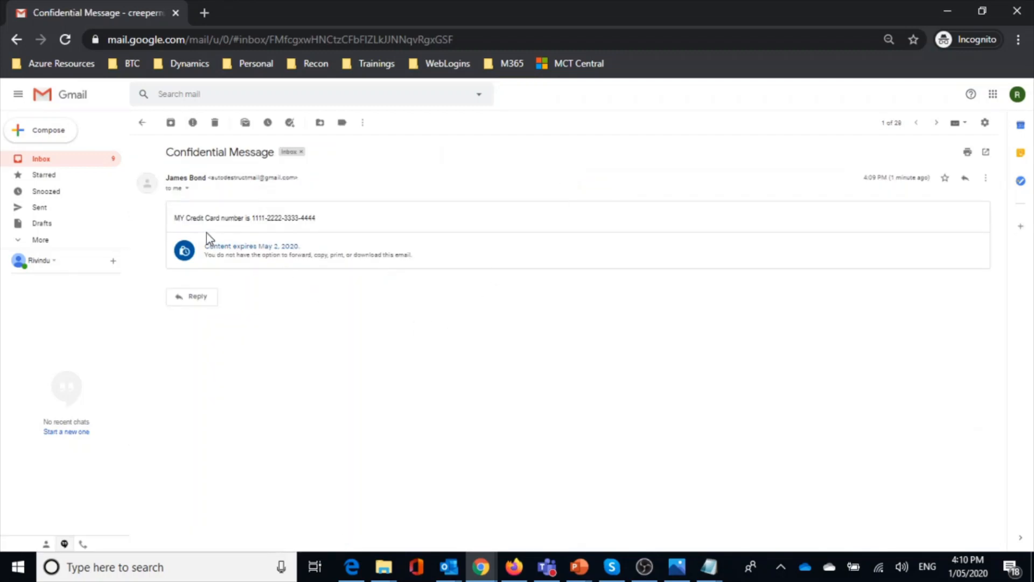
mouse_move(383, 230)
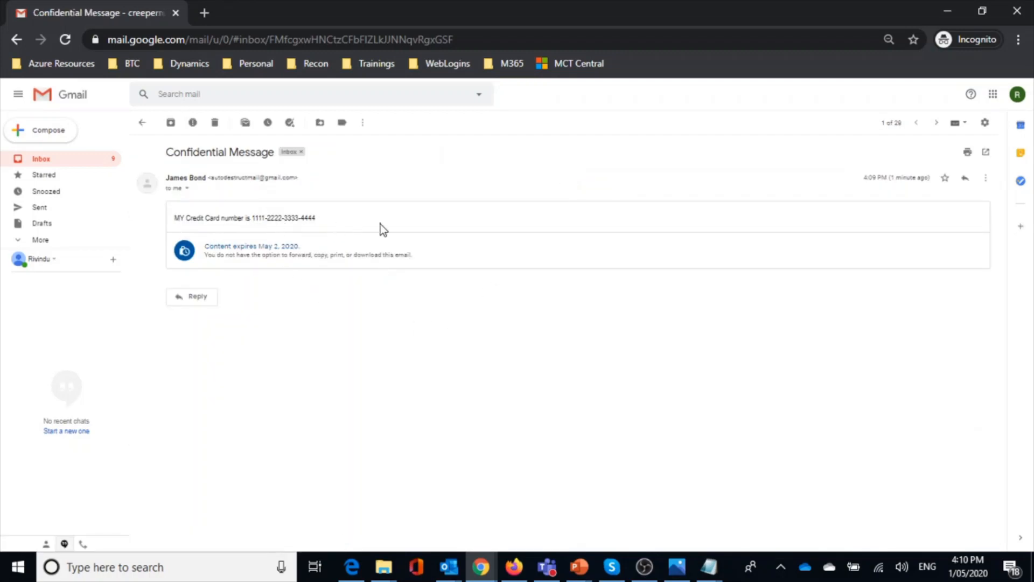
mouse_move(366, 293)
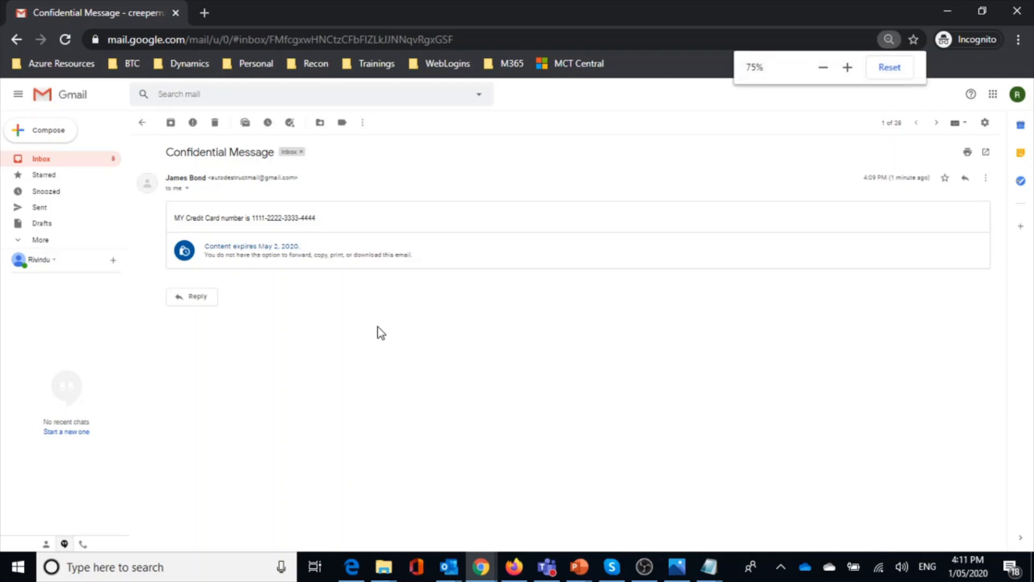
left_click(889, 67)
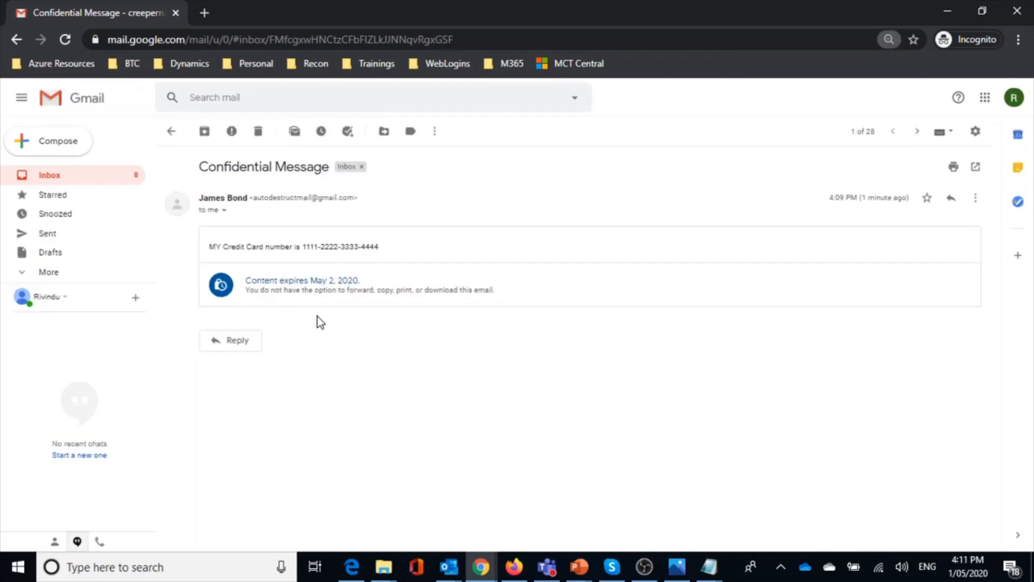
mouse_move(323, 301)
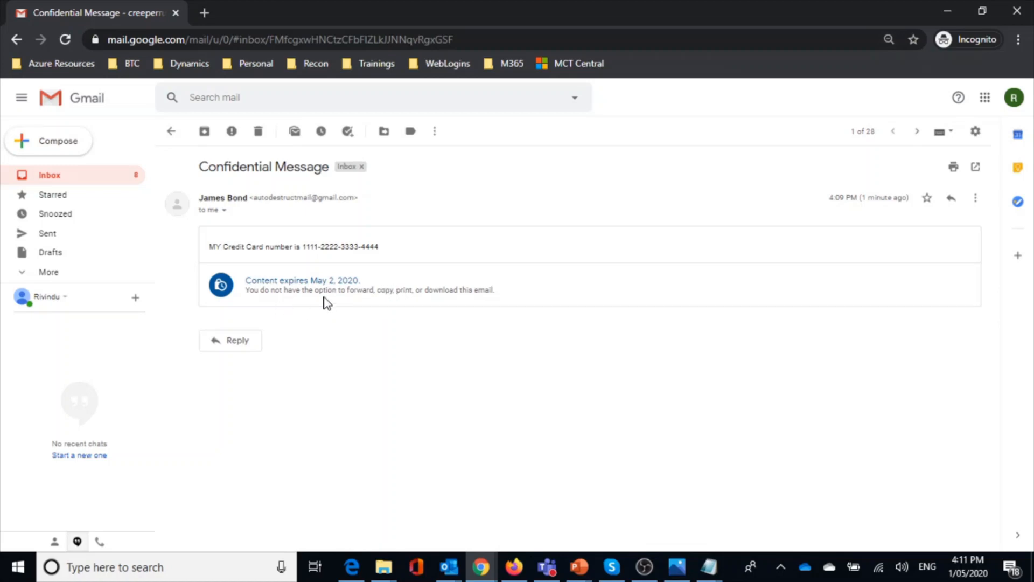
mouse_move(301, 301)
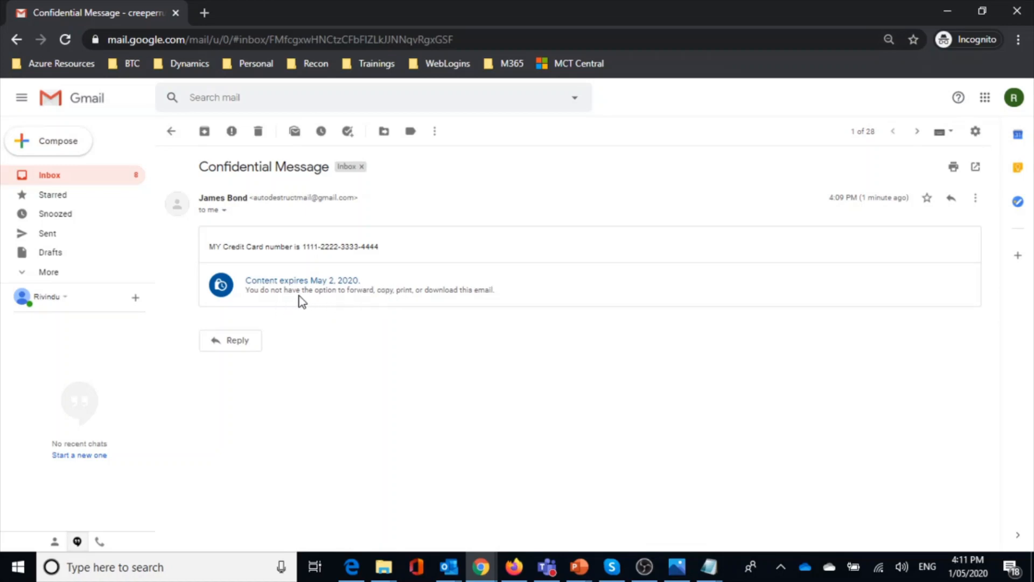
mouse_move(418, 309)
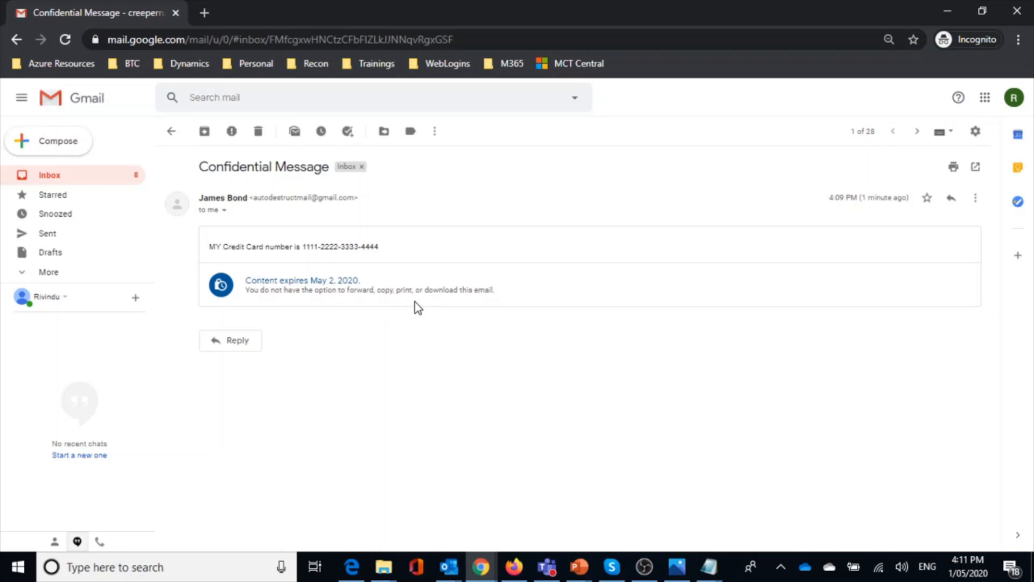
mouse_move(338, 271)
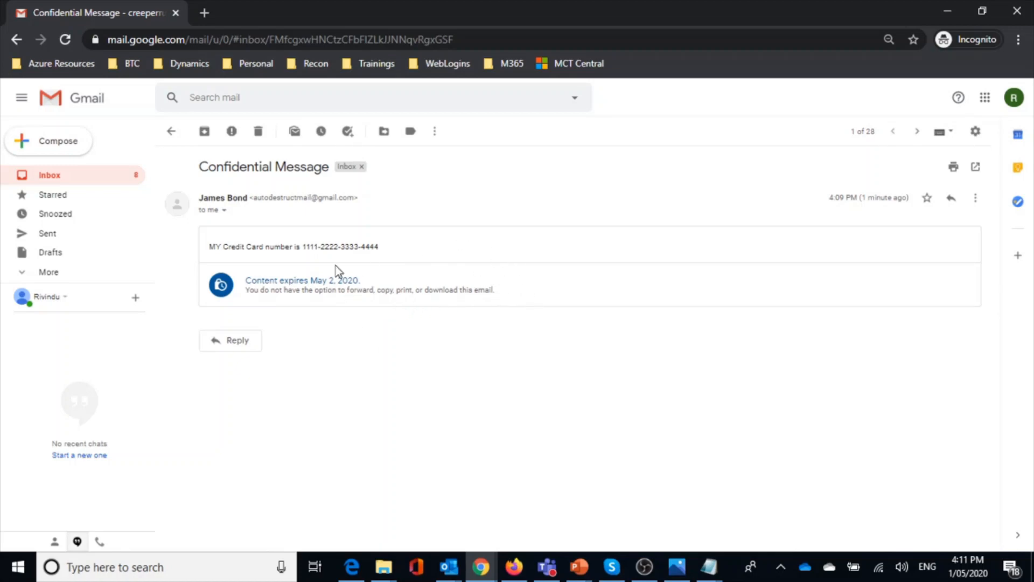
mouse_move(287, 310)
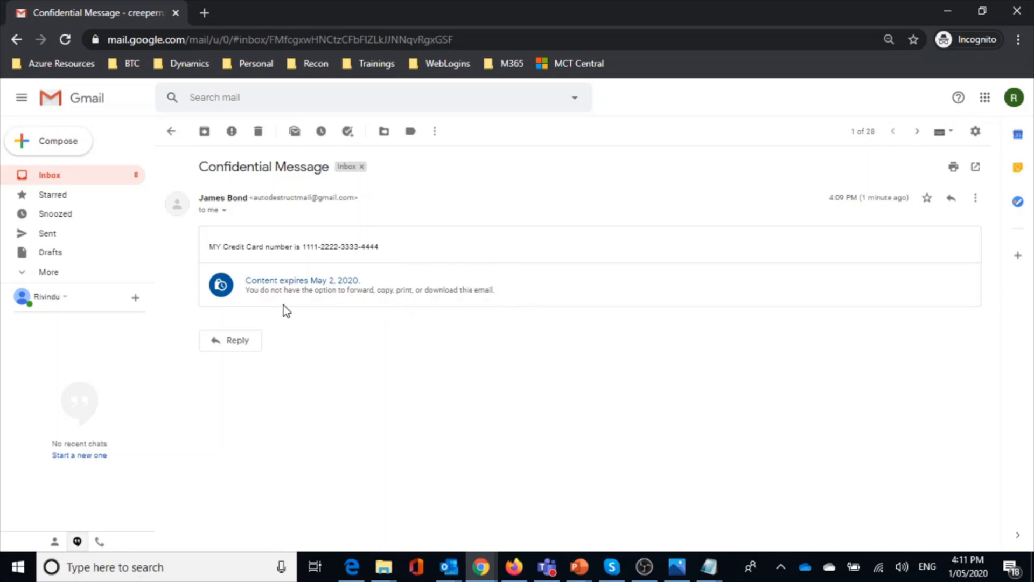
mouse_move(350, 285)
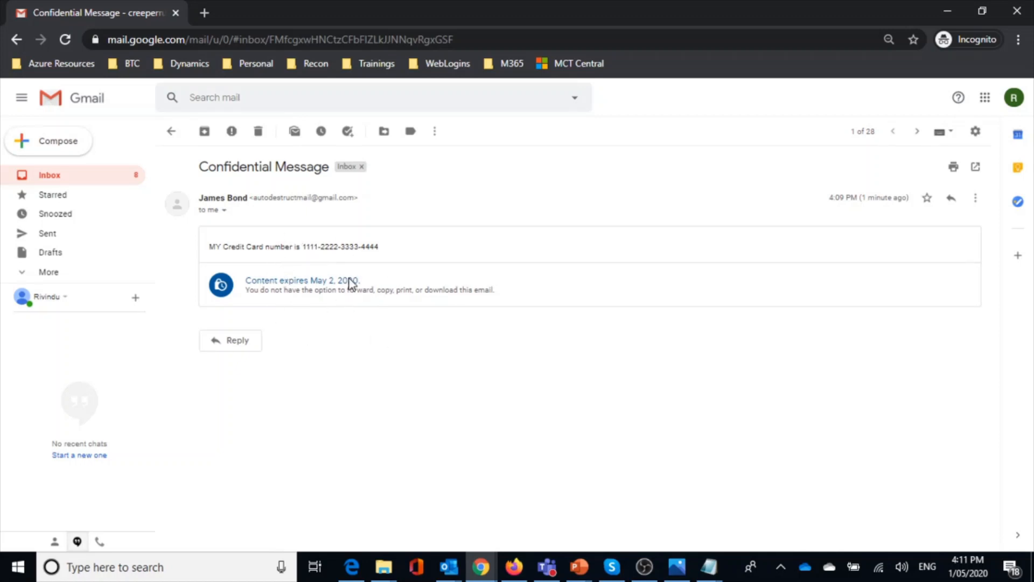
- Browse the received message's More actions menu and dismiss it without choosing anything
left_click(975, 197)
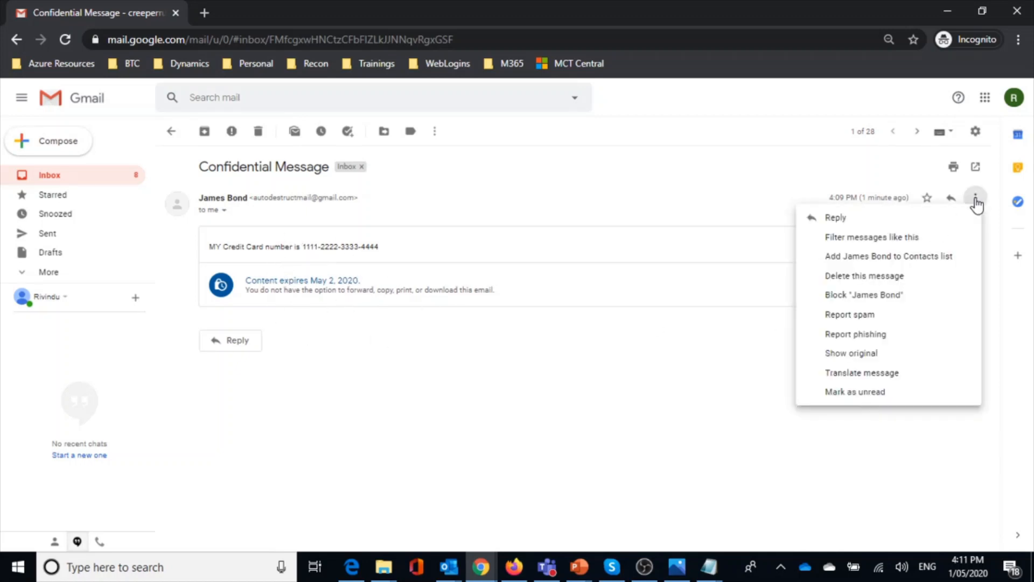
mouse_move(855, 391)
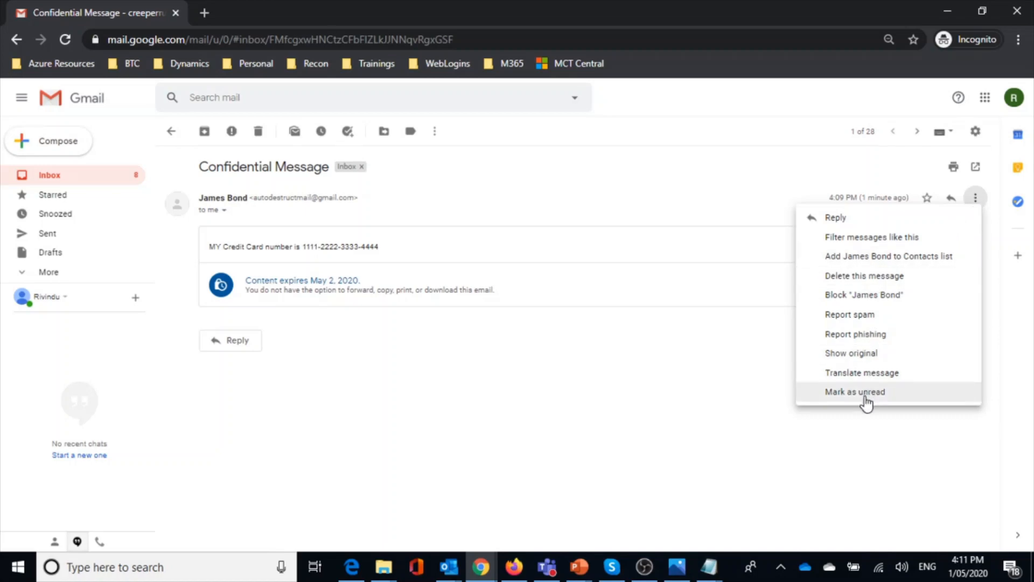
mouse_move(841, 295)
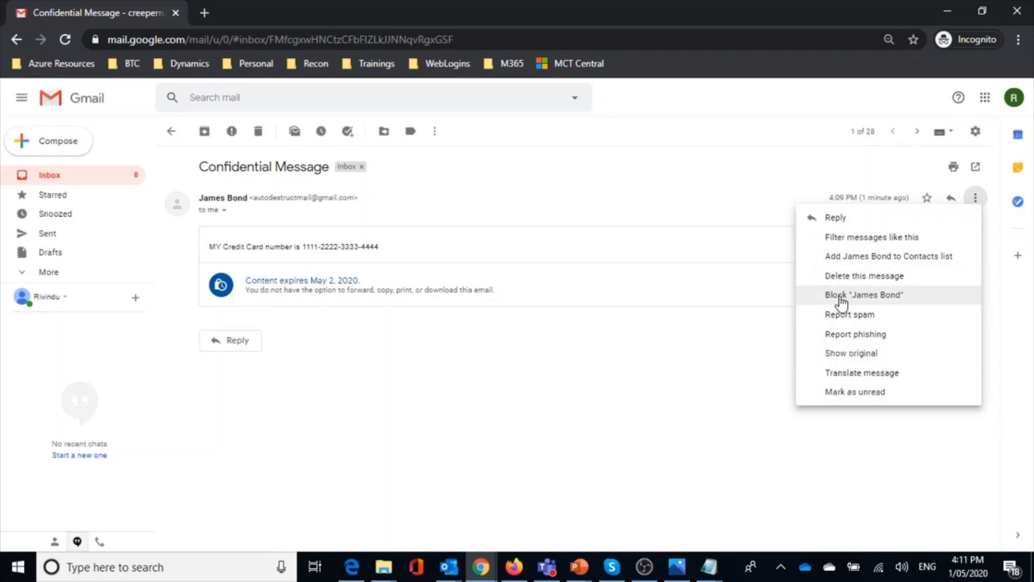
left_click(363, 154)
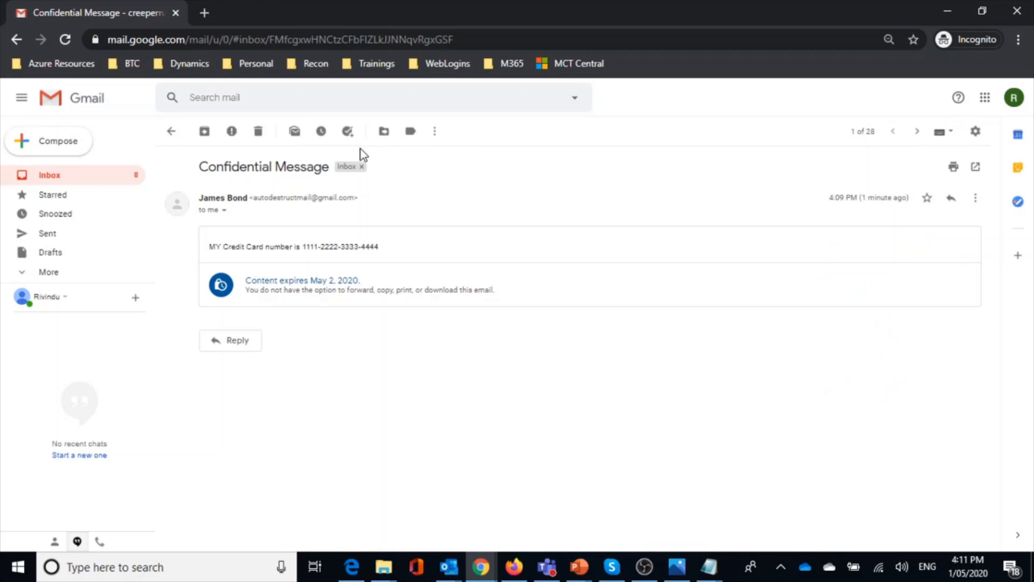
mouse_move(921, 35)
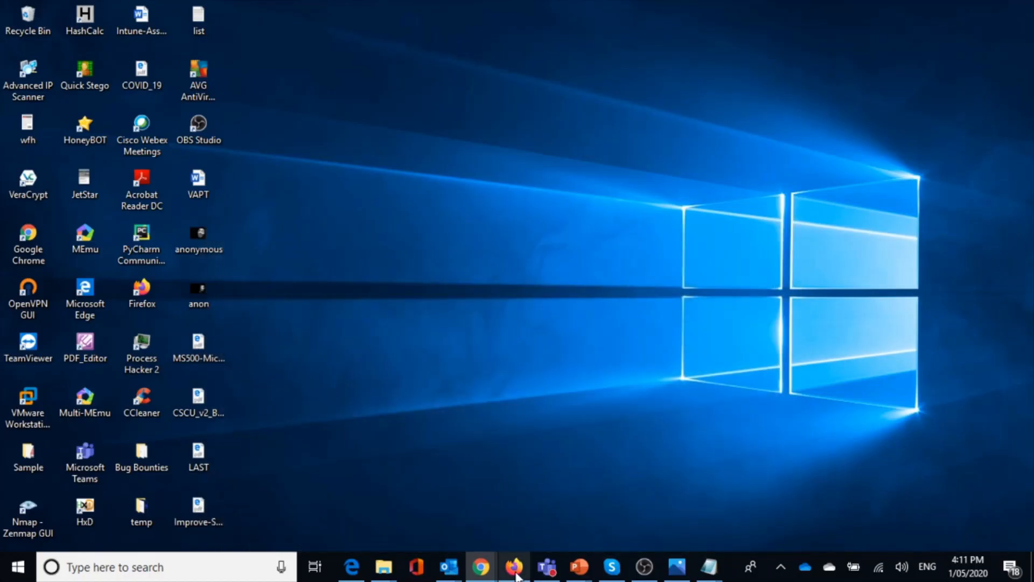
left_click(514, 567)
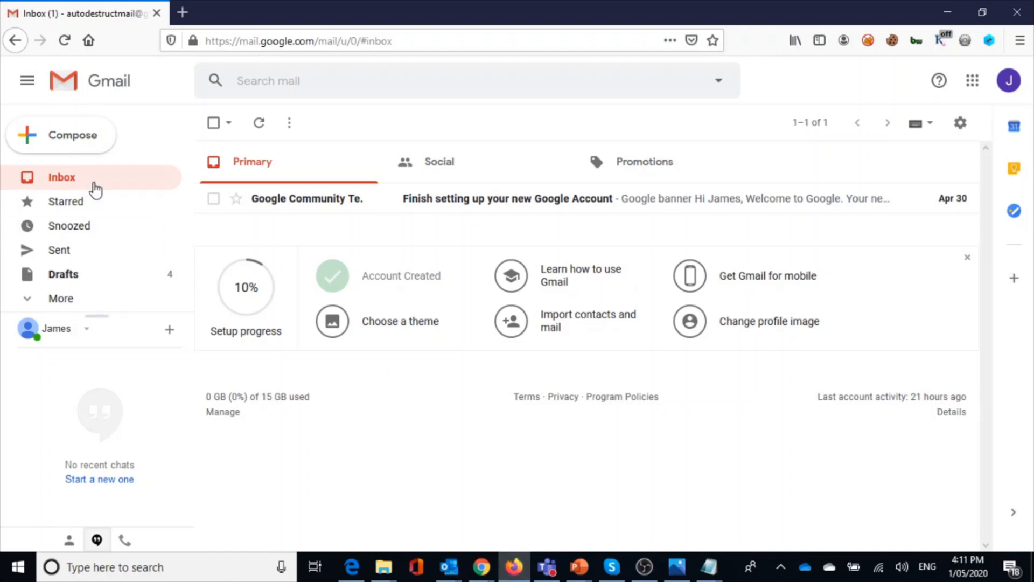
left_click(72, 134)
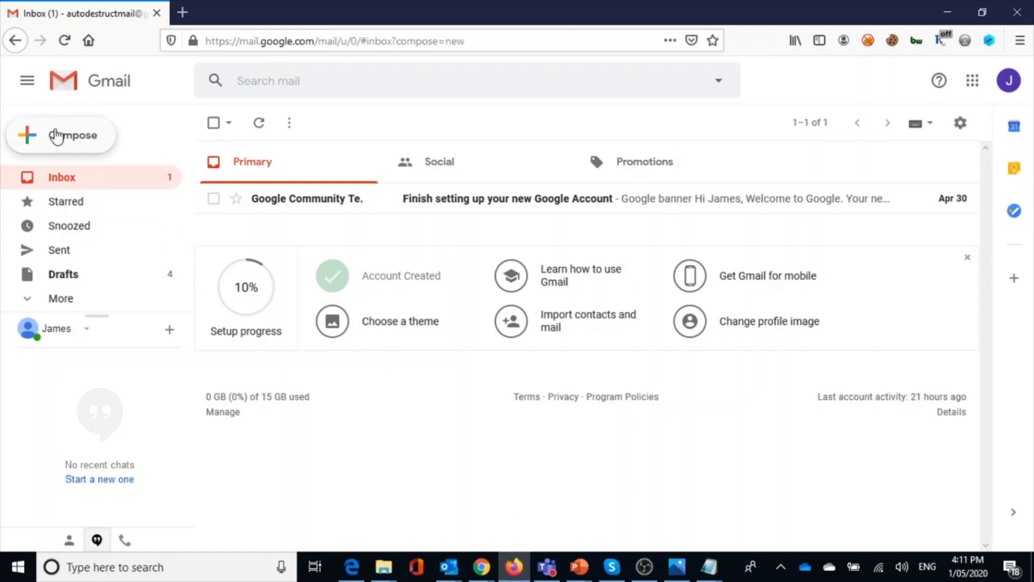
left_click(72, 135)
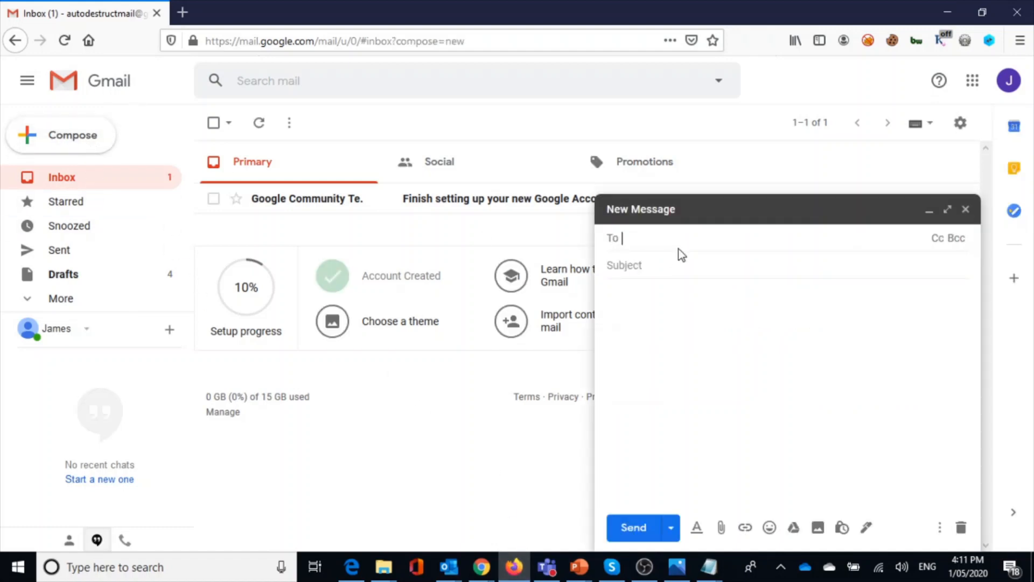
type("cre")
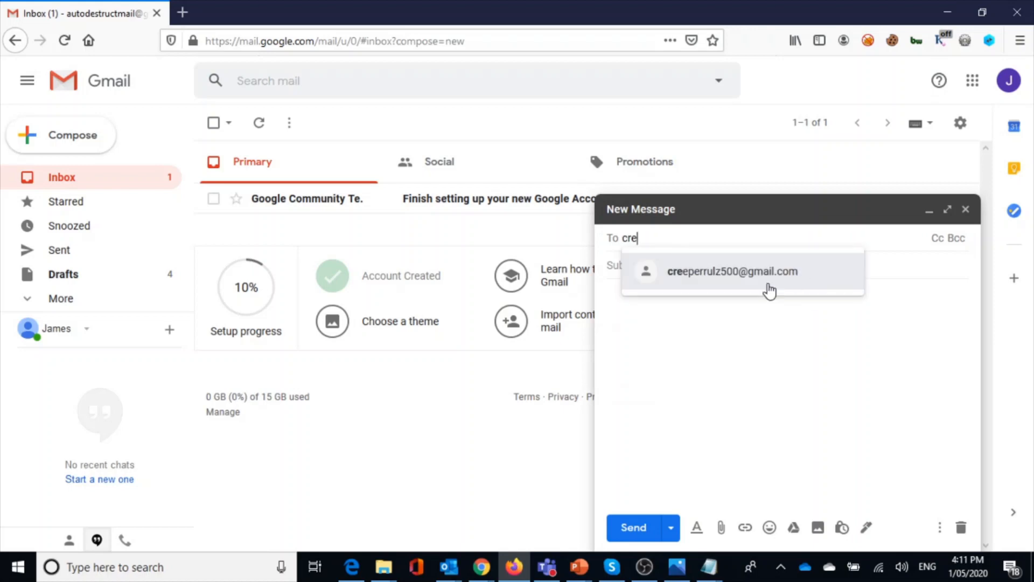
left_click(733, 271)
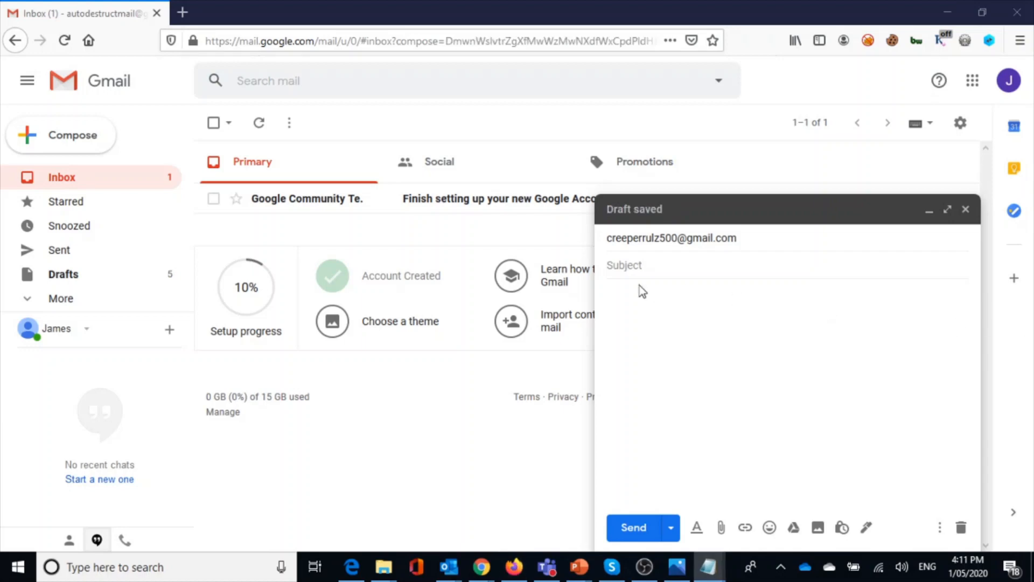
type("Confidential Message with SMS")
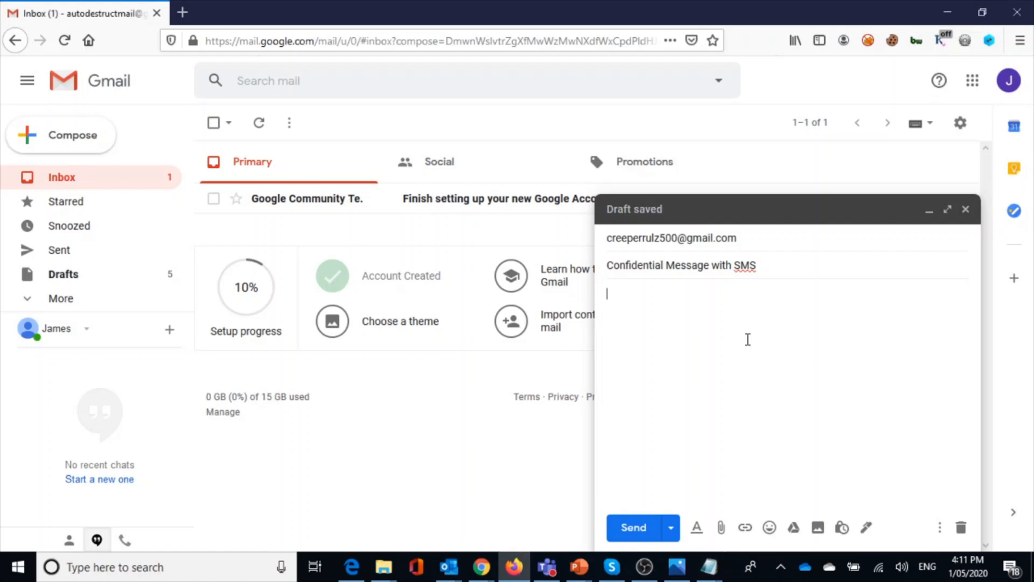
type("MY Credit Card number is 1111-2222-3333-4444")
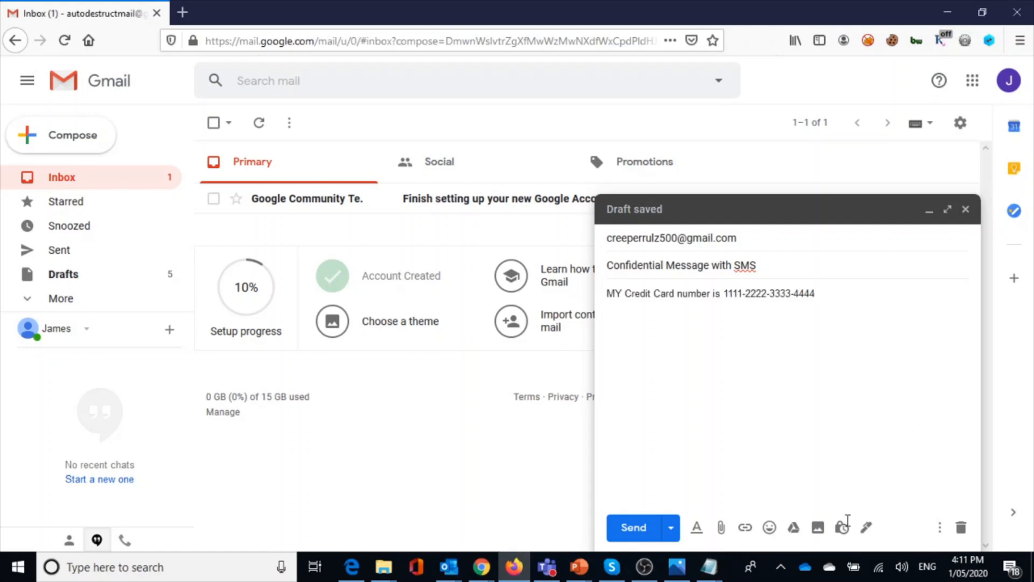
- Turn on confidential mode with one-week expiry and an SMS passcode required, and save it
left_click(841, 527)
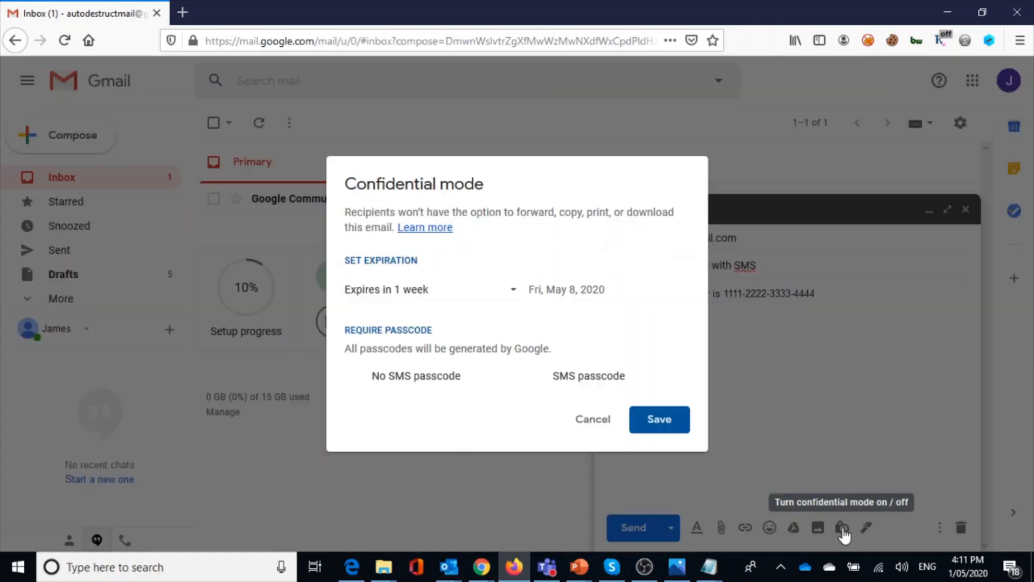
mouse_move(463, 260)
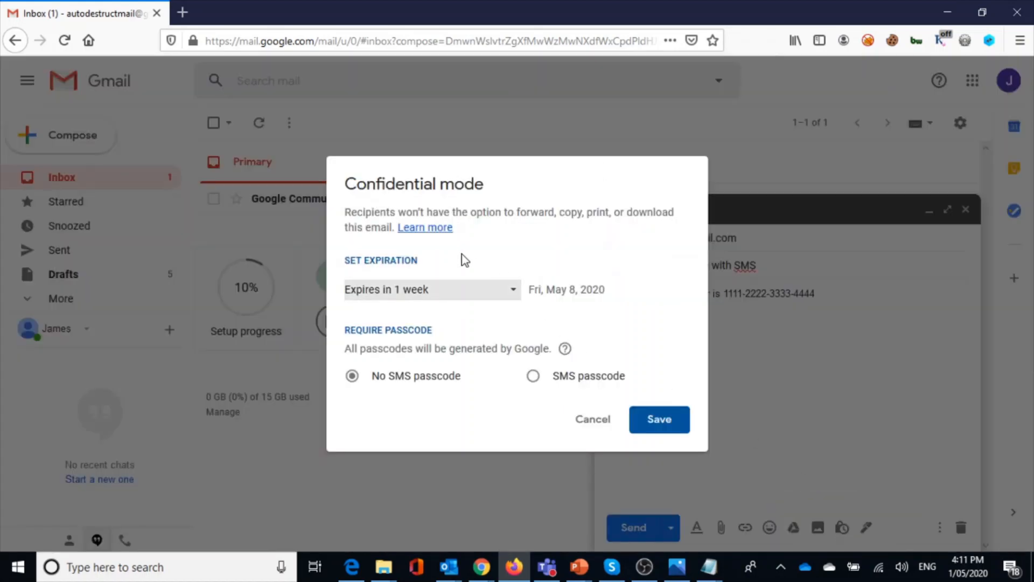
mouse_move(485, 404)
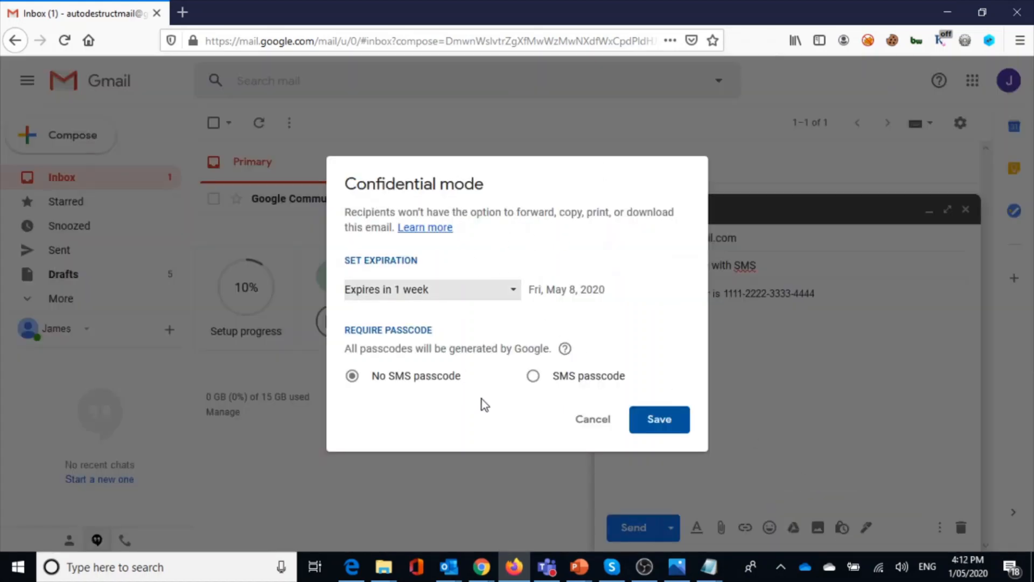
left_click(533, 375)
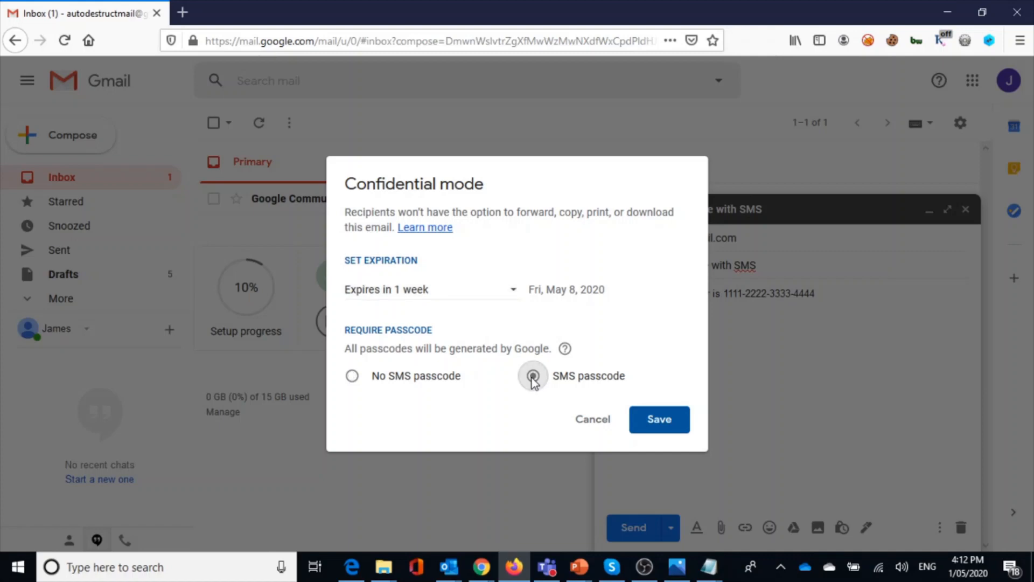
left_click(658, 419)
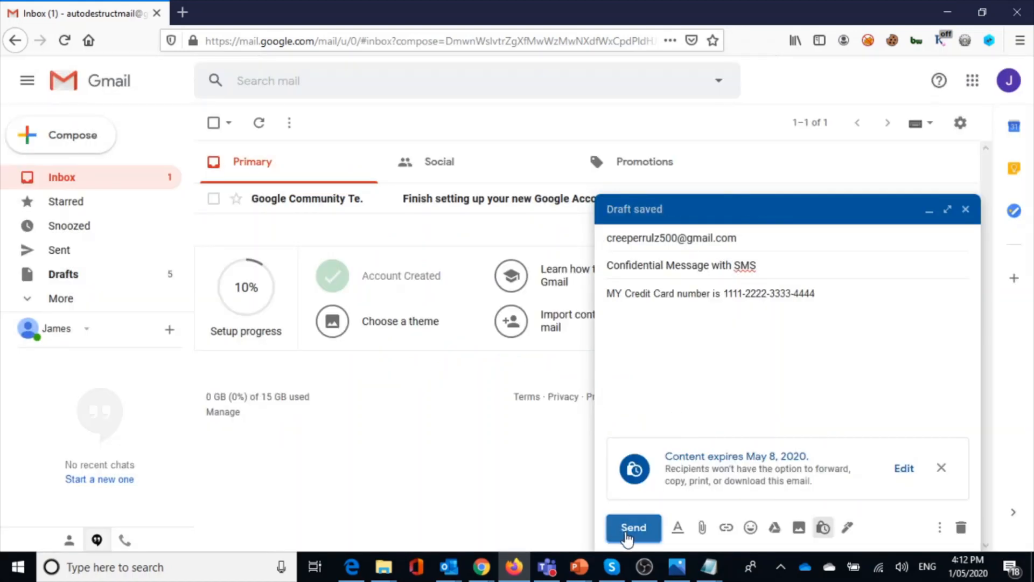
- Attempt to send, then cancel the phone number confirmation without entering a number, leaving the draft unsent
left_click(632, 527)
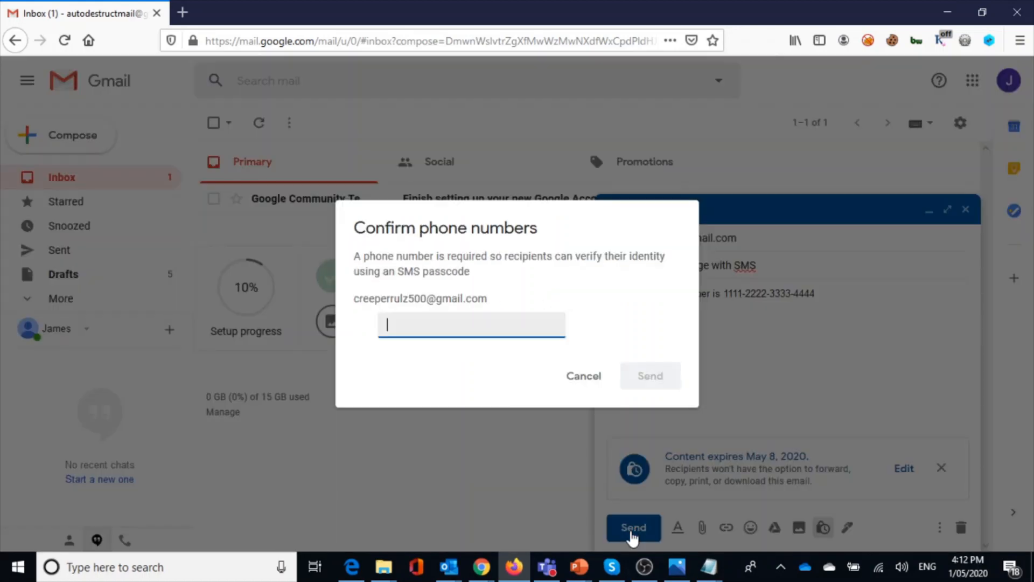
left_click(471, 324)
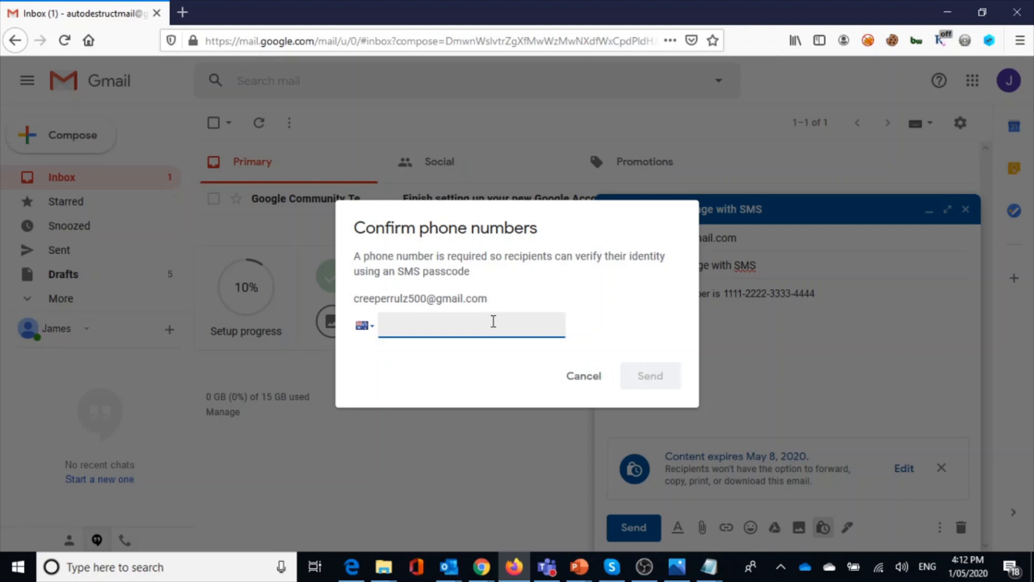
mouse_move(534, 330)
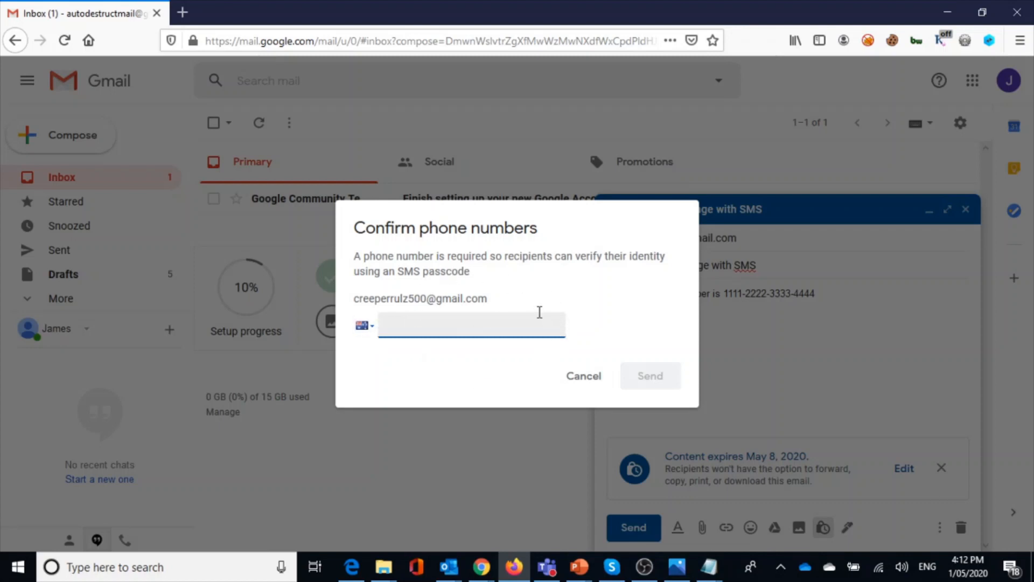
mouse_move(504, 349)
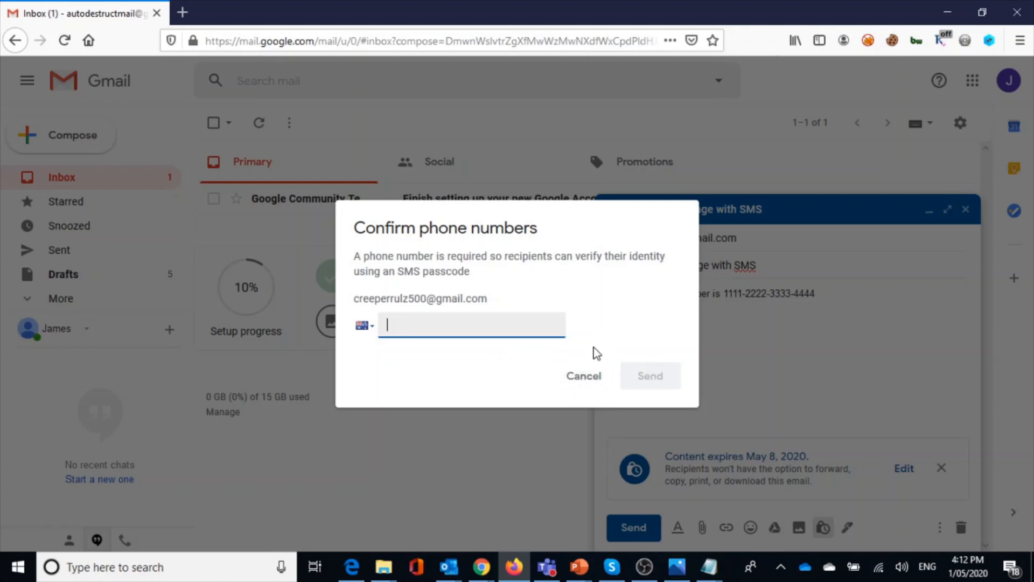
mouse_move(443, 295)
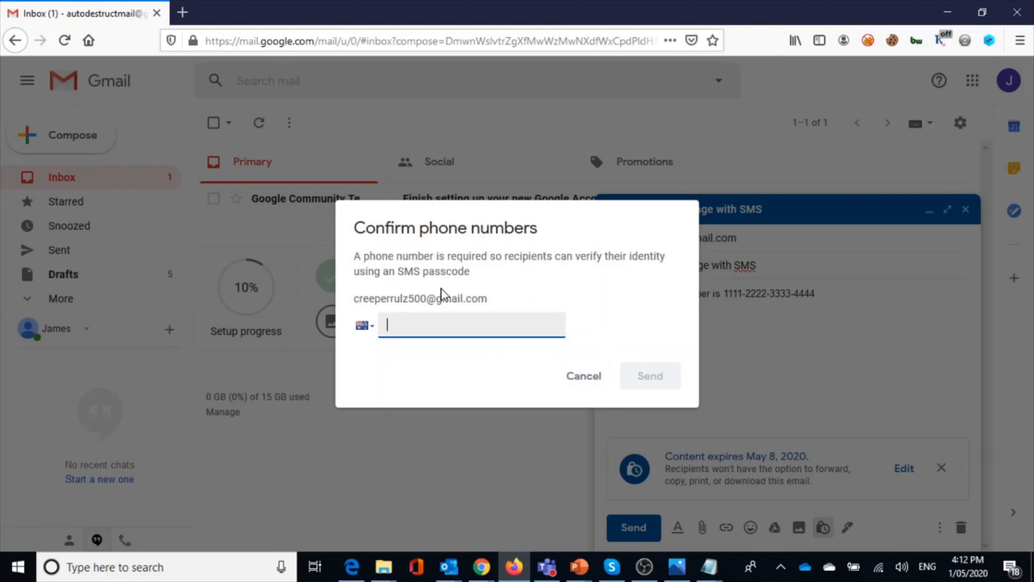
mouse_move(578, 301)
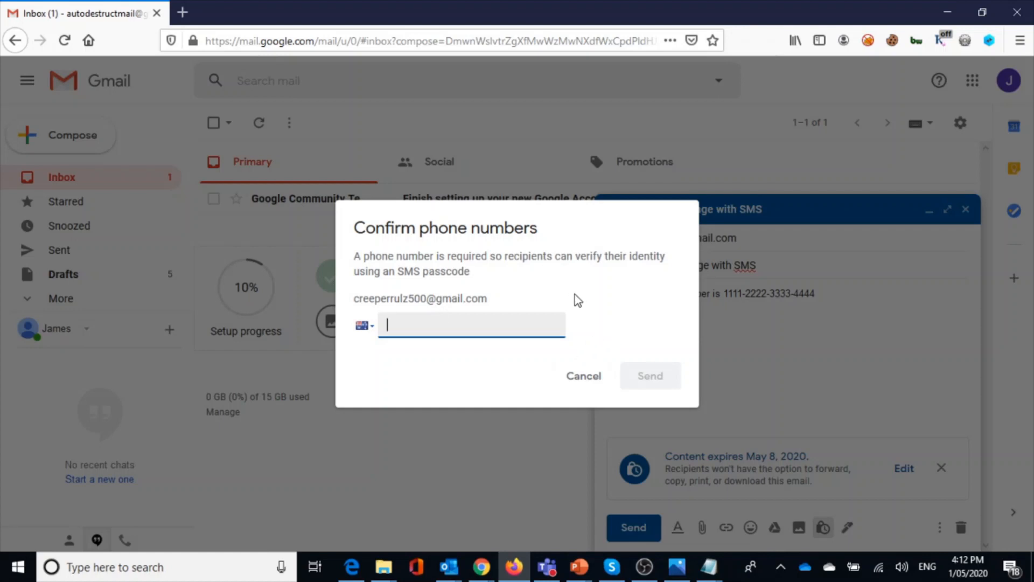
mouse_move(548, 301)
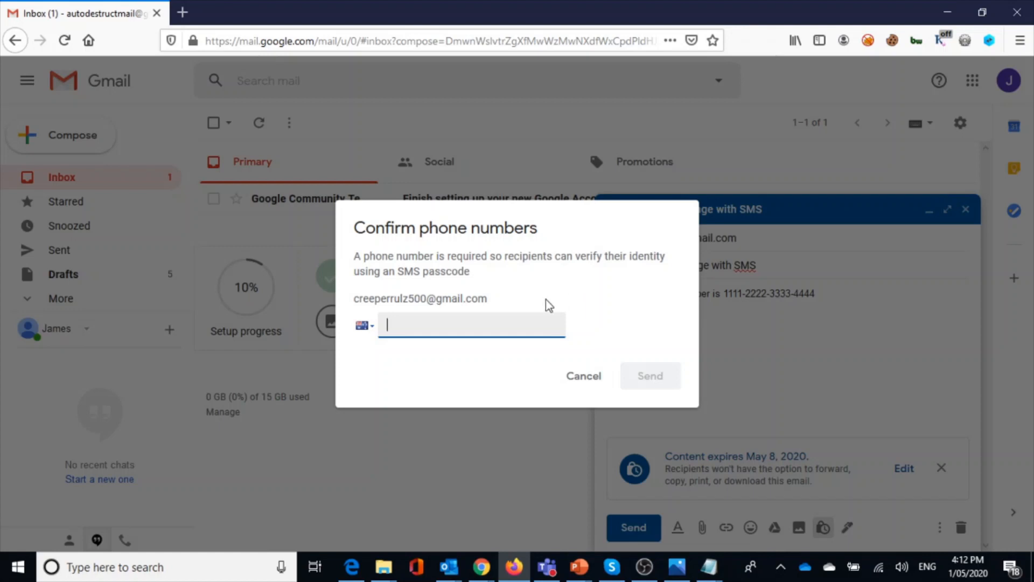
mouse_move(477, 292)
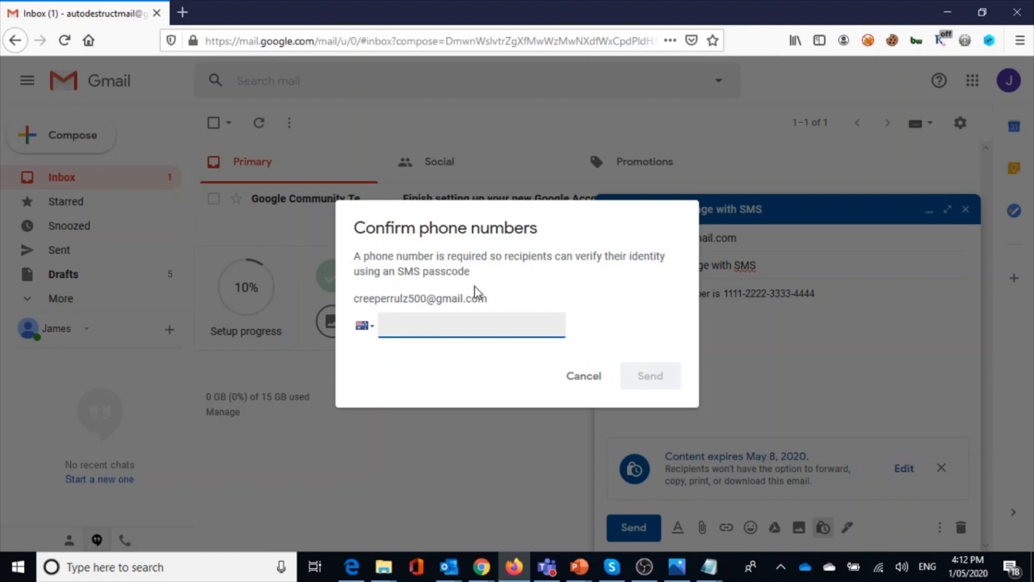
mouse_move(586, 302)
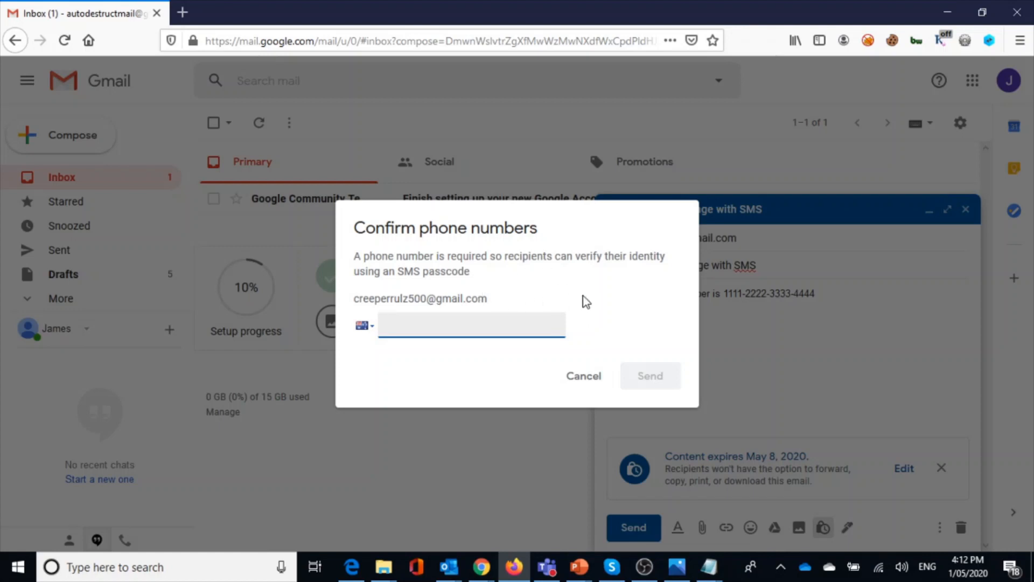
mouse_move(583, 375)
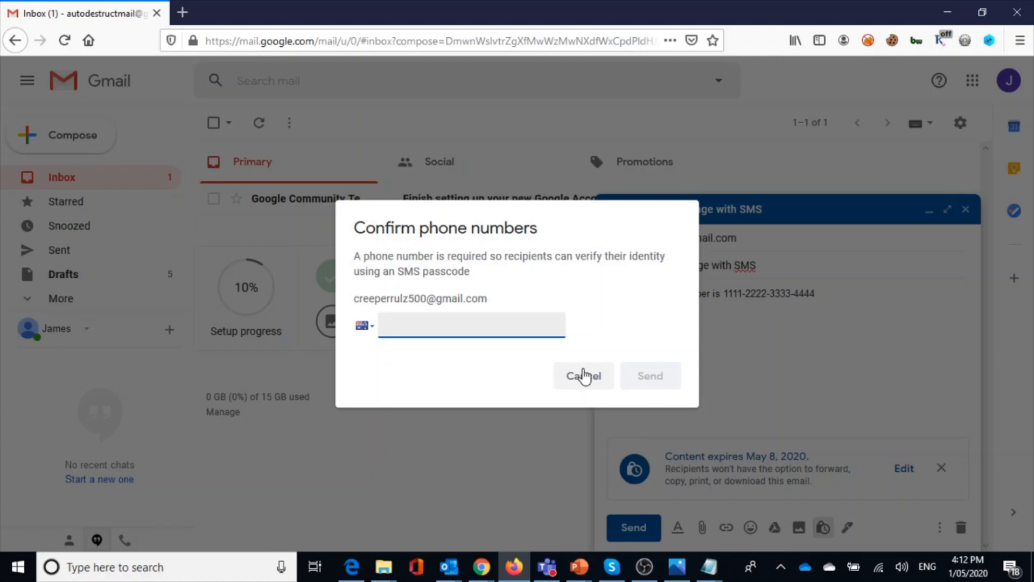
left_click(470, 325)
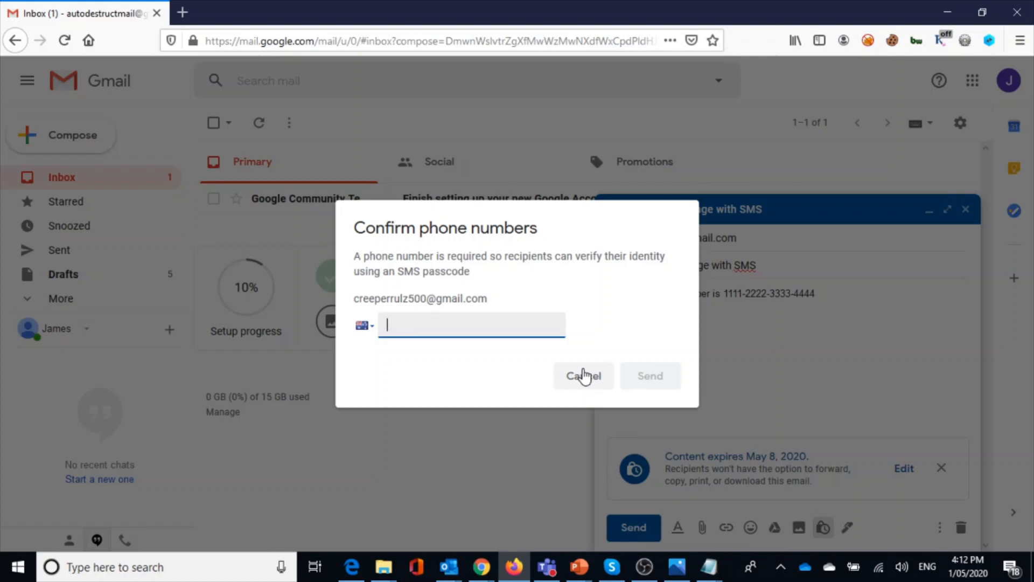
left_click(583, 375)
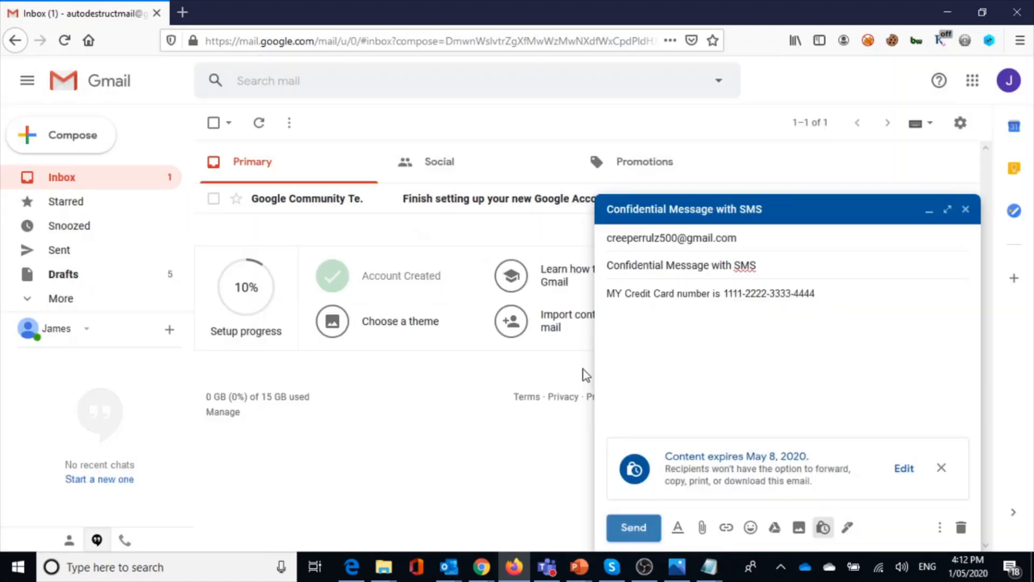
mouse_move(742, 368)
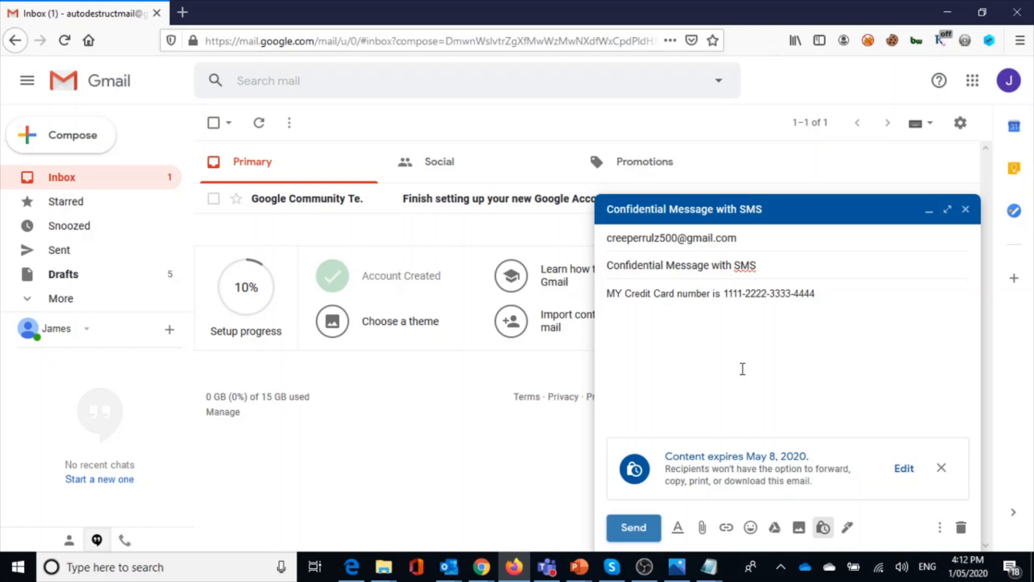
mouse_move(827, 326)
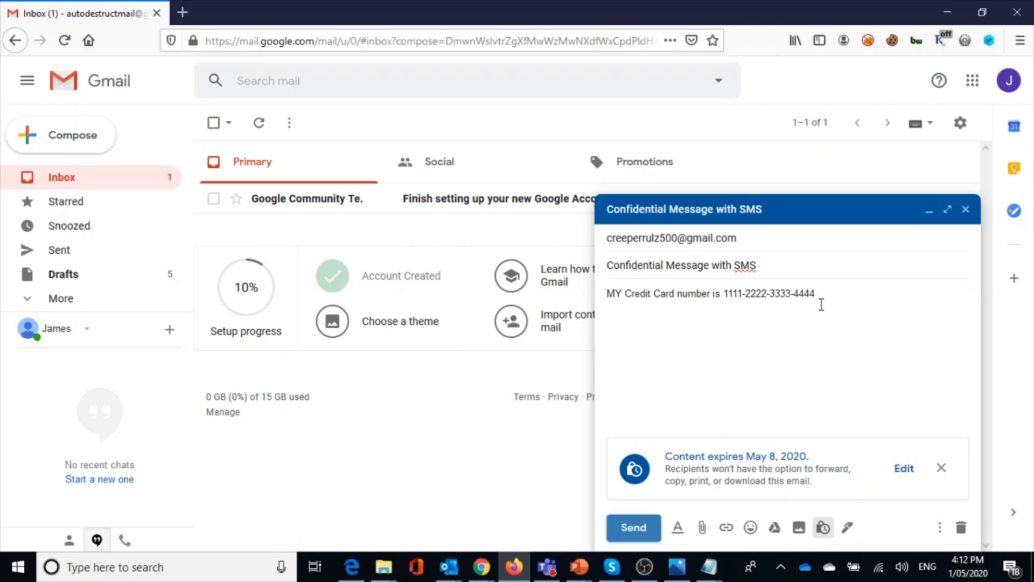
mouse_move(724, 316)
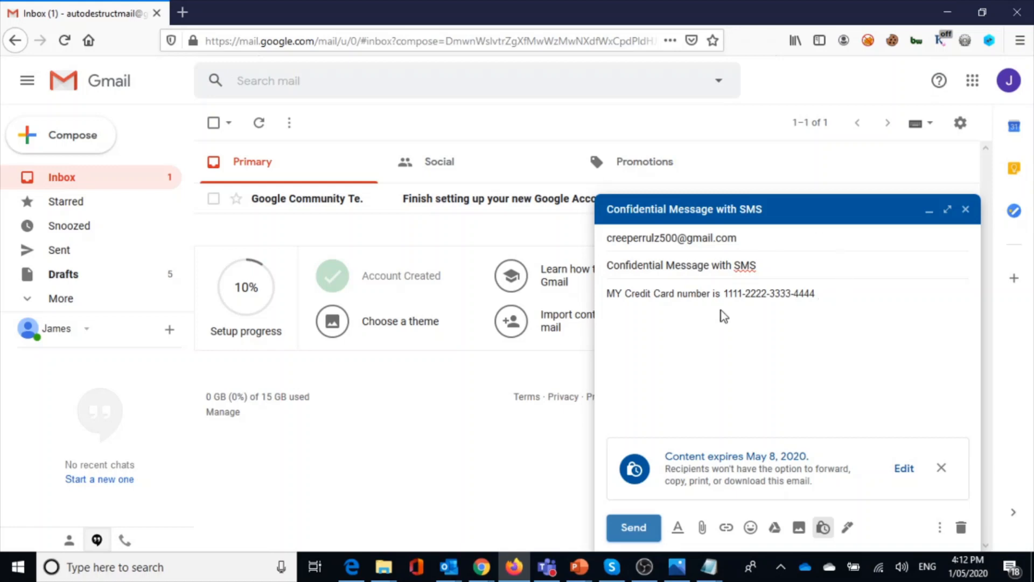
mouse_move(798, 305)
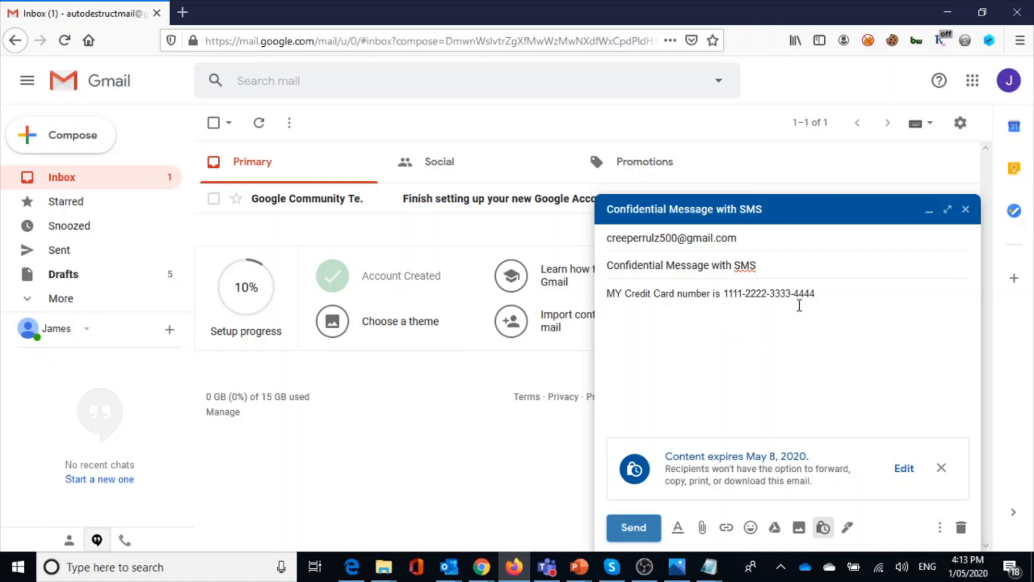
mouse_move(972, 228)
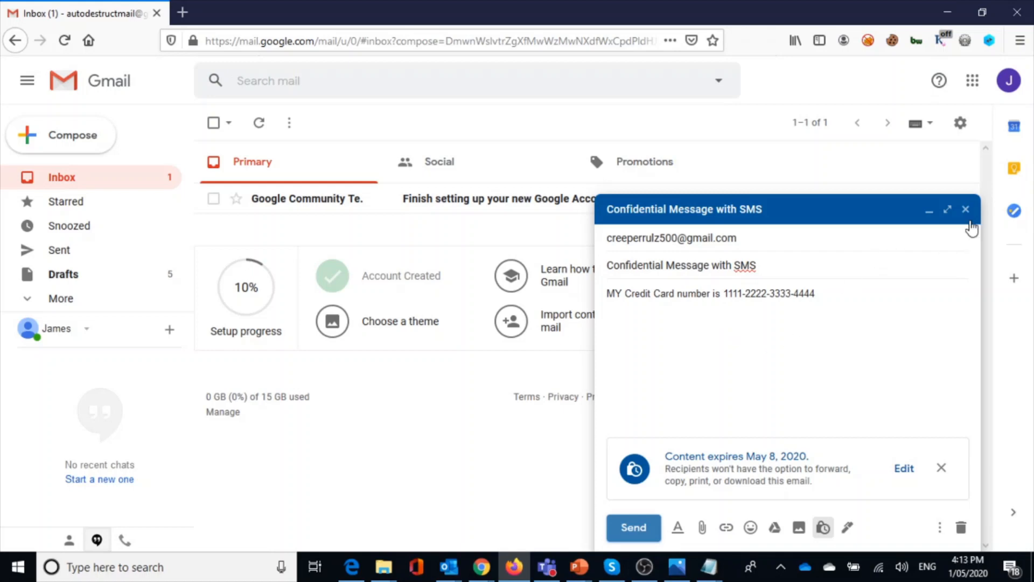
mouse_move(821, 538)
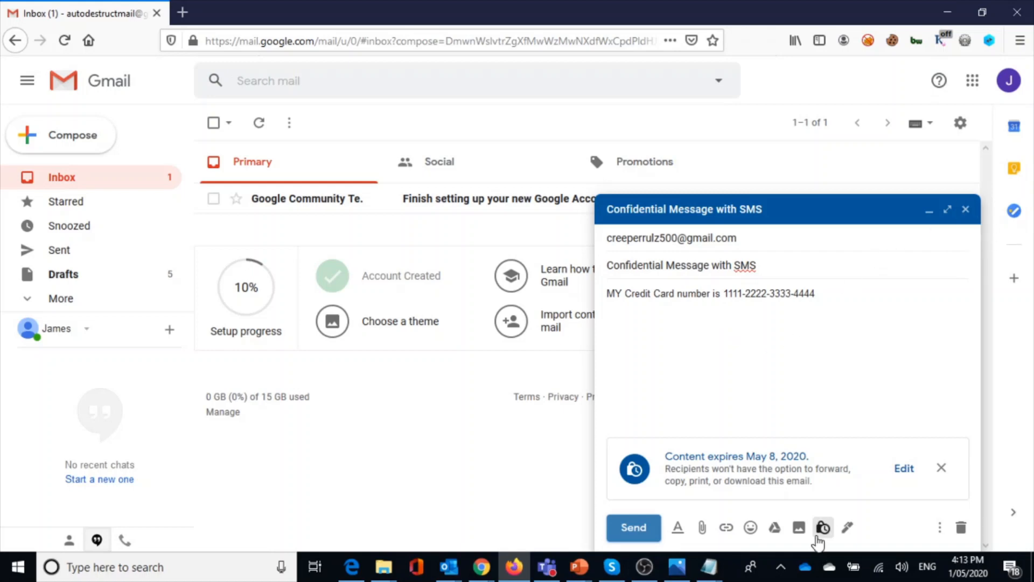
- Review the expiry periods in confidential mode settings, keep one week, and dismiss the dialog
left_click(822, 527)
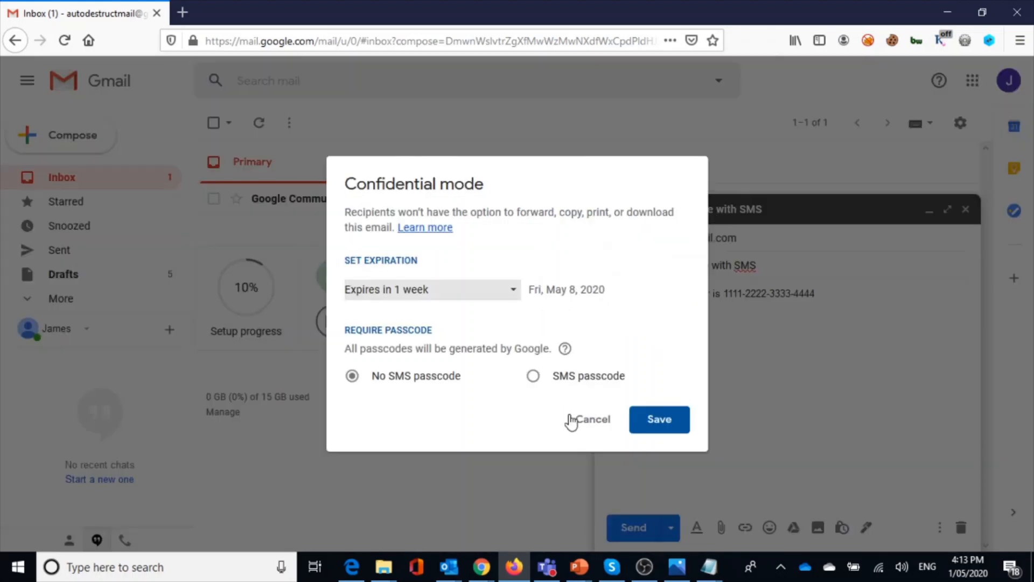
mouse_move(627, 211)
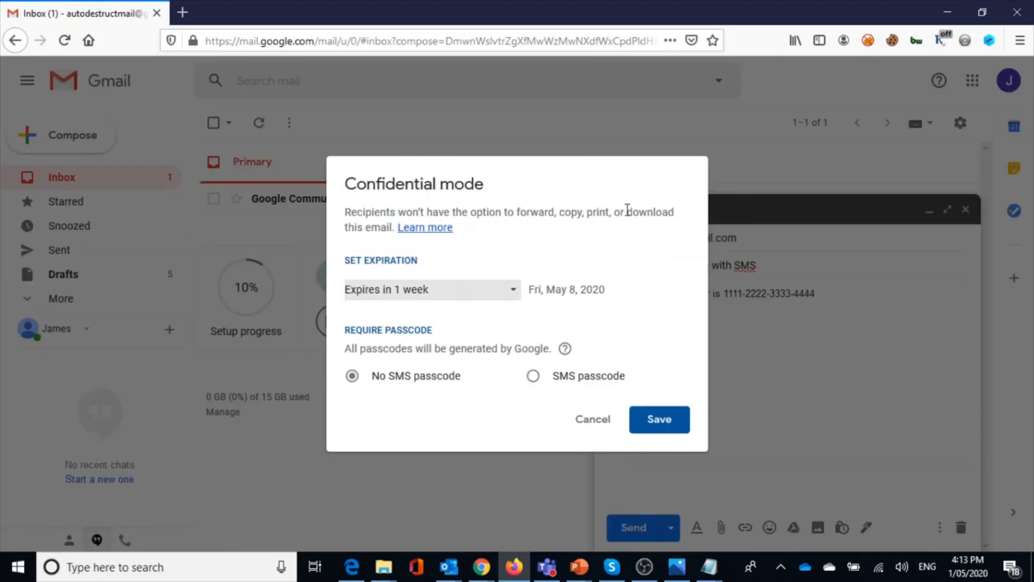
left_click(431, 289)
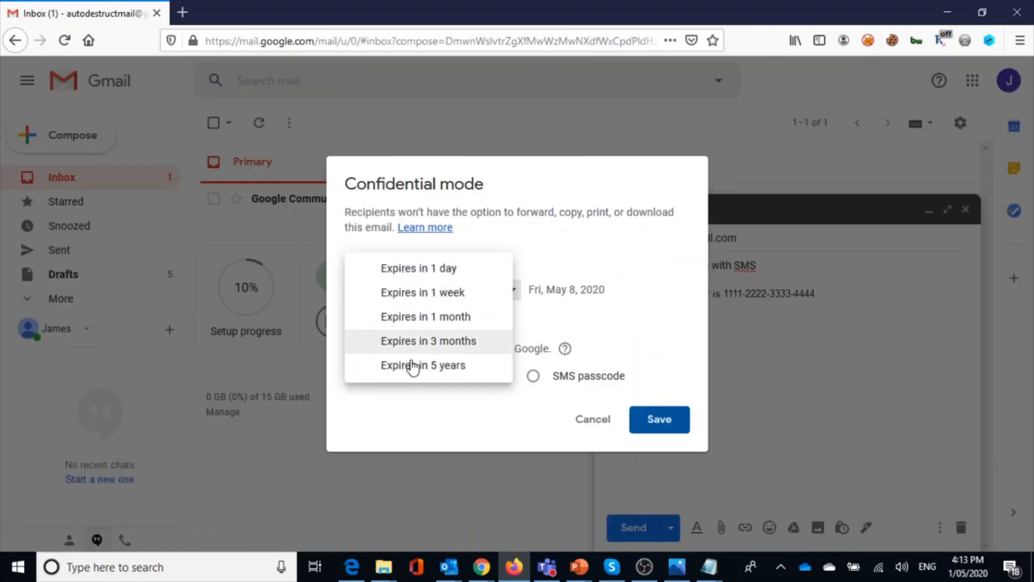
left_click(422, 292)
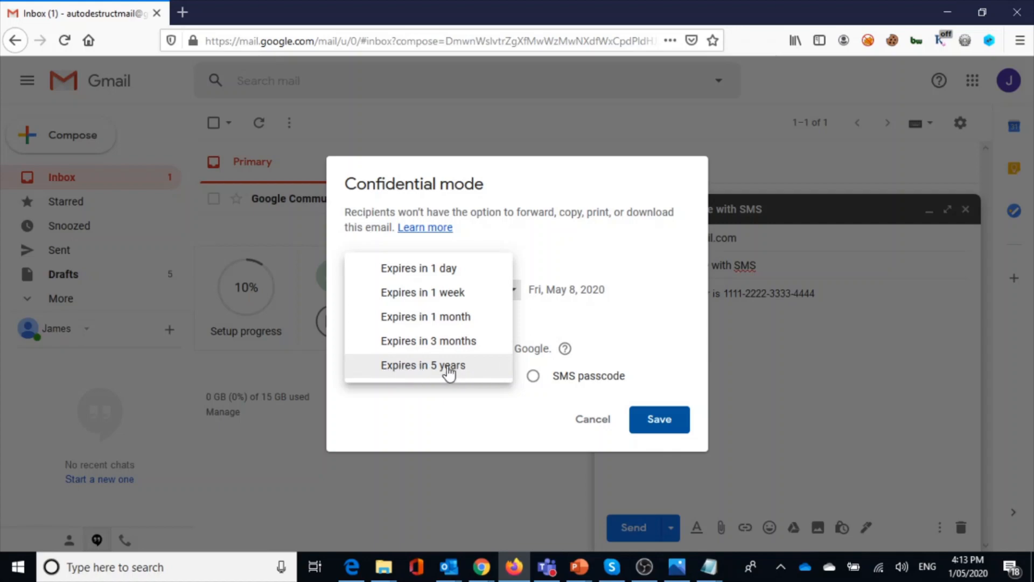
mouse_move(445, 341)
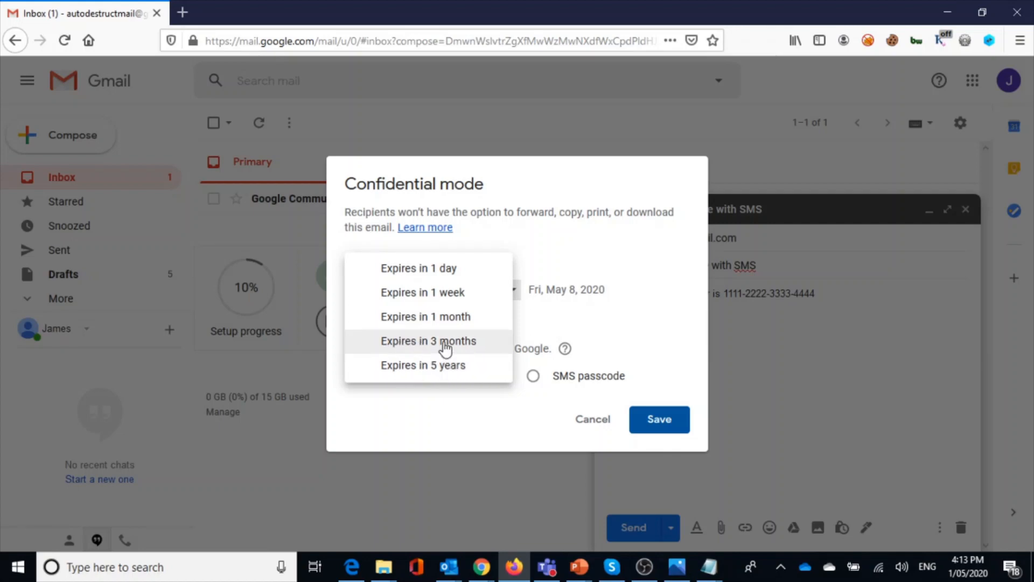
left_click(422, 292)
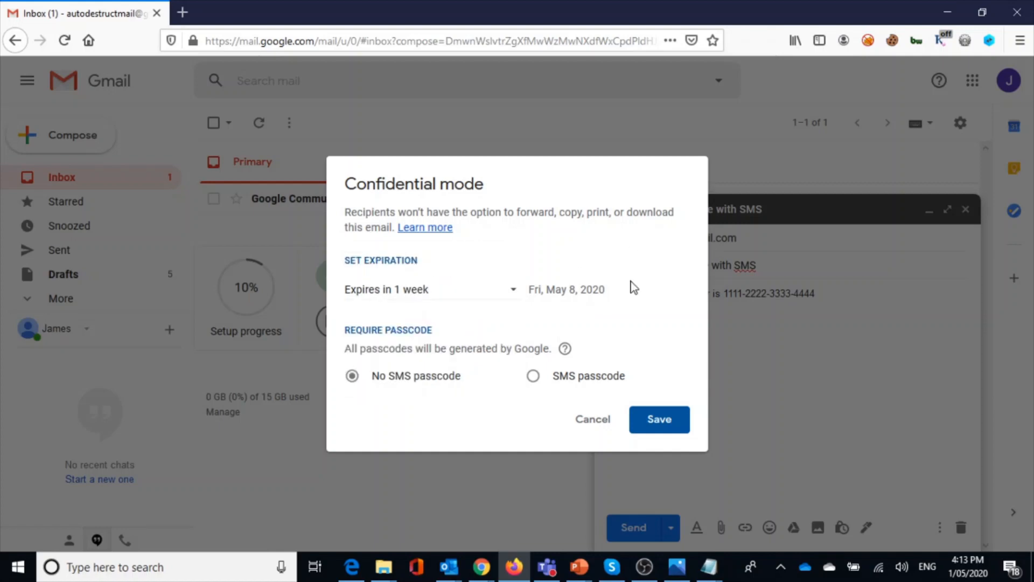
left_click(658, 419)
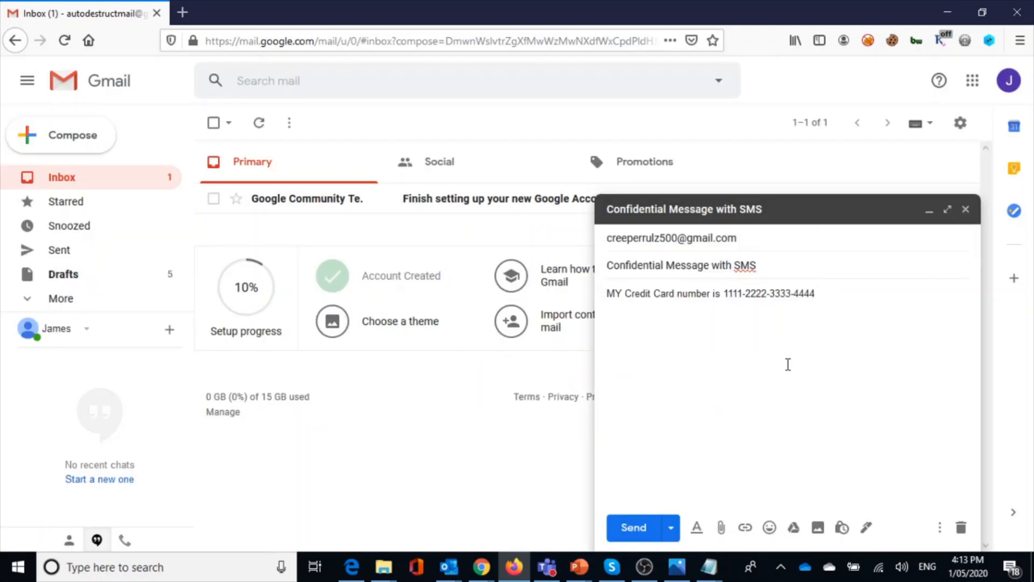
mouse_move(645, 449)
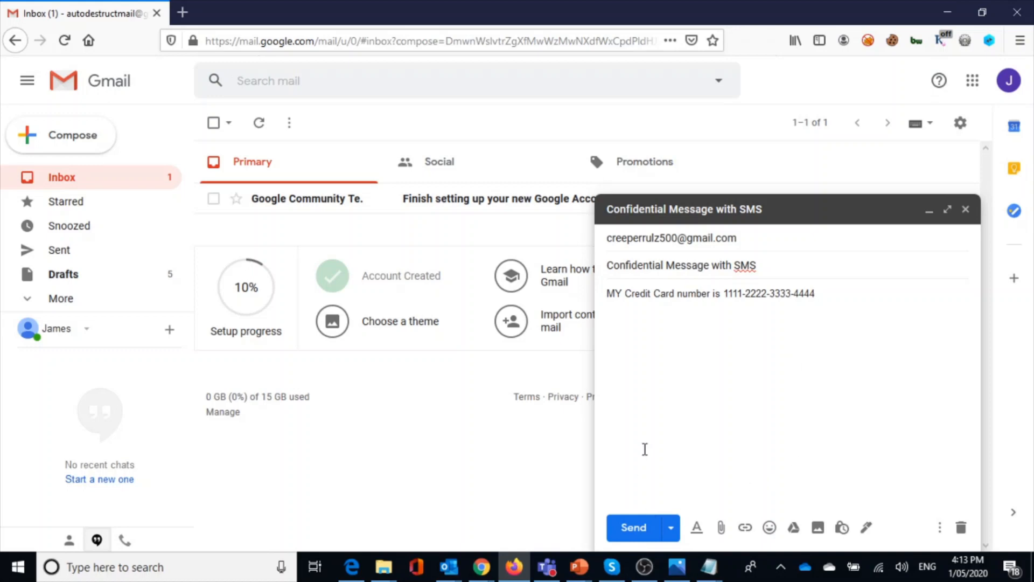